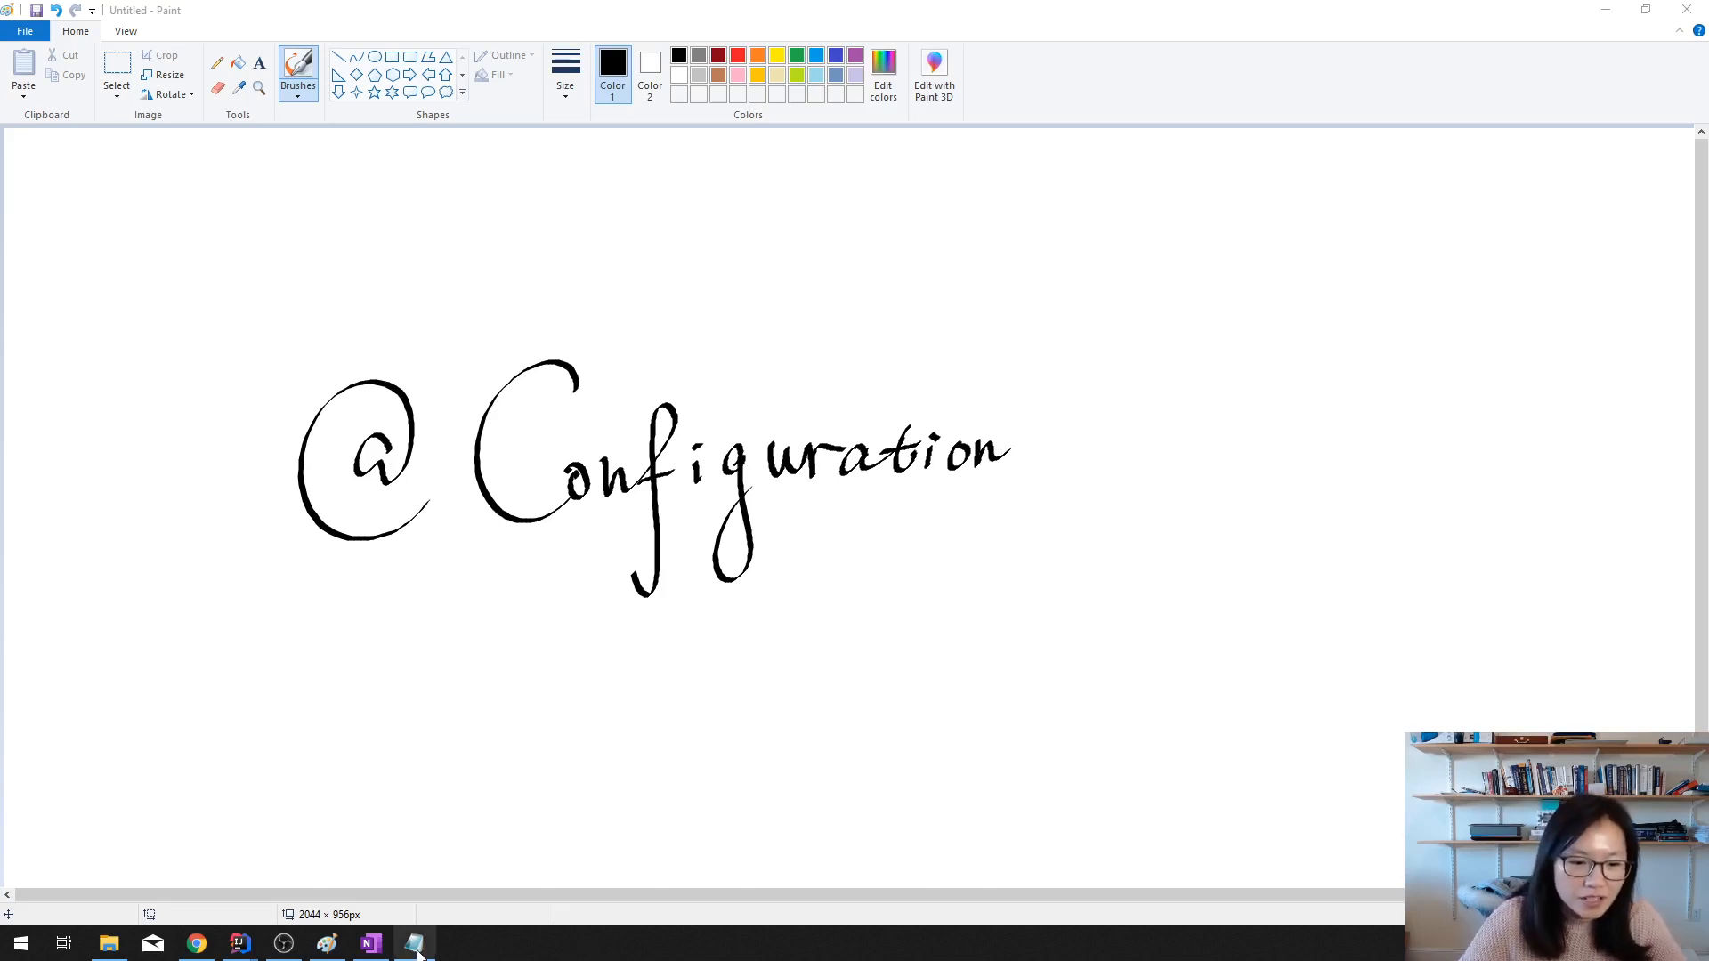
Step: Switch from the Paint drawing to the Spring Core notebook in OneNote
click(370, 944)
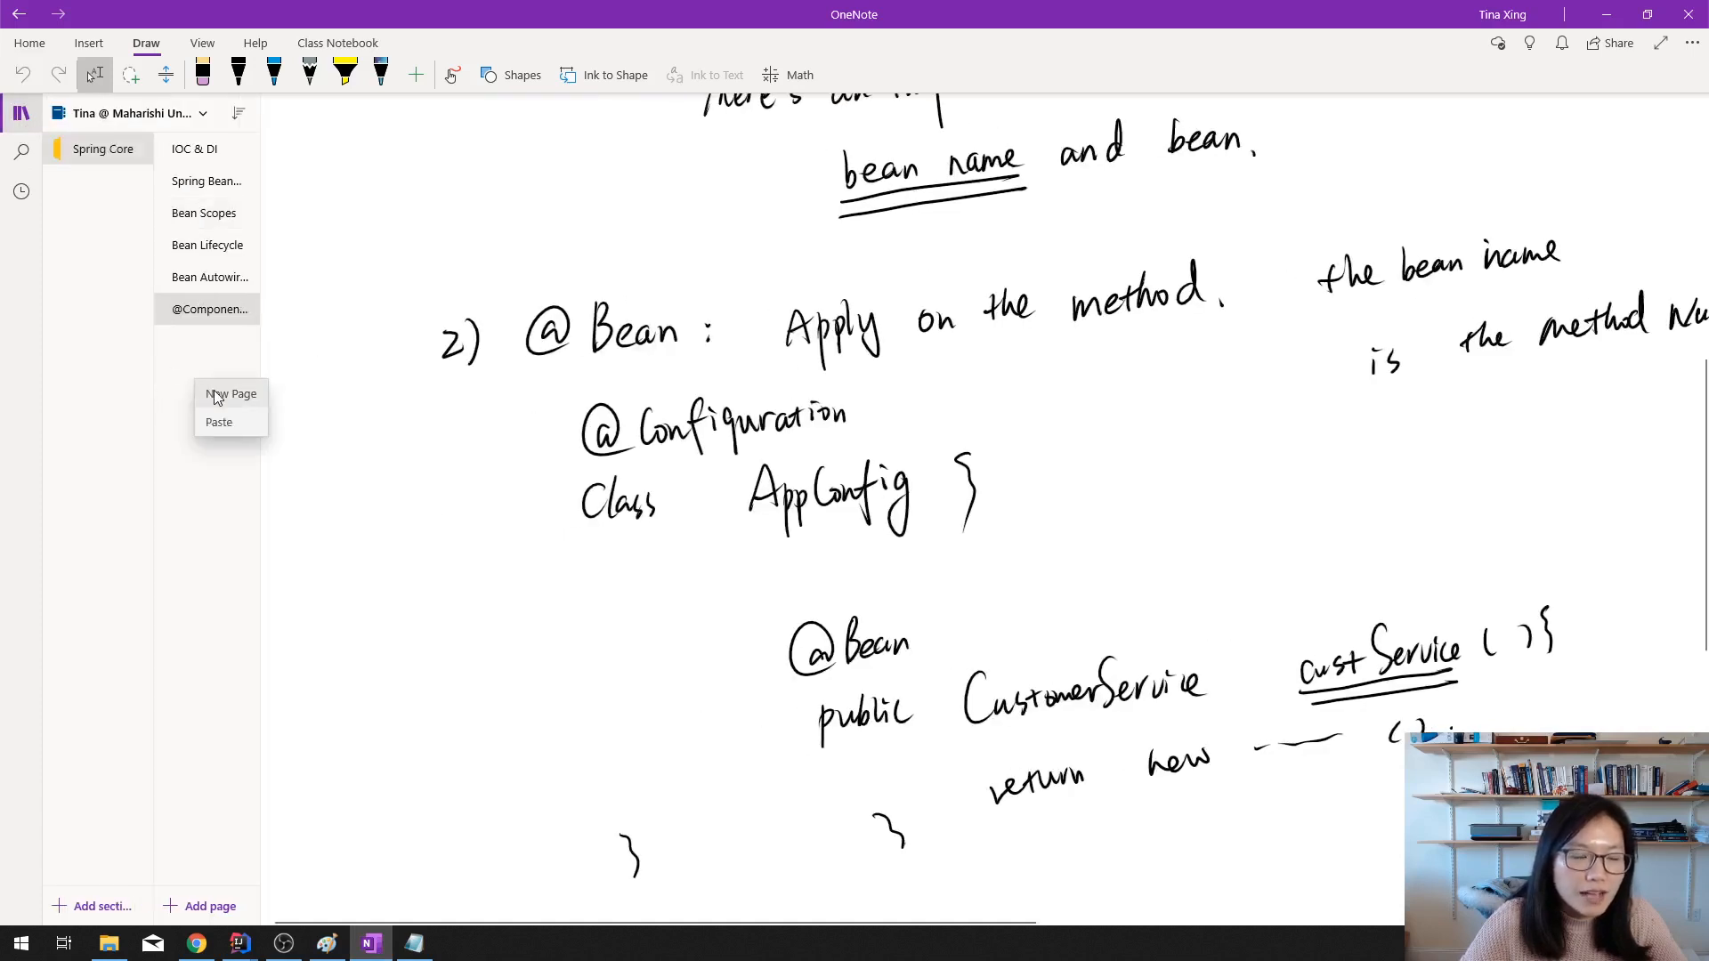
click(231, 394)
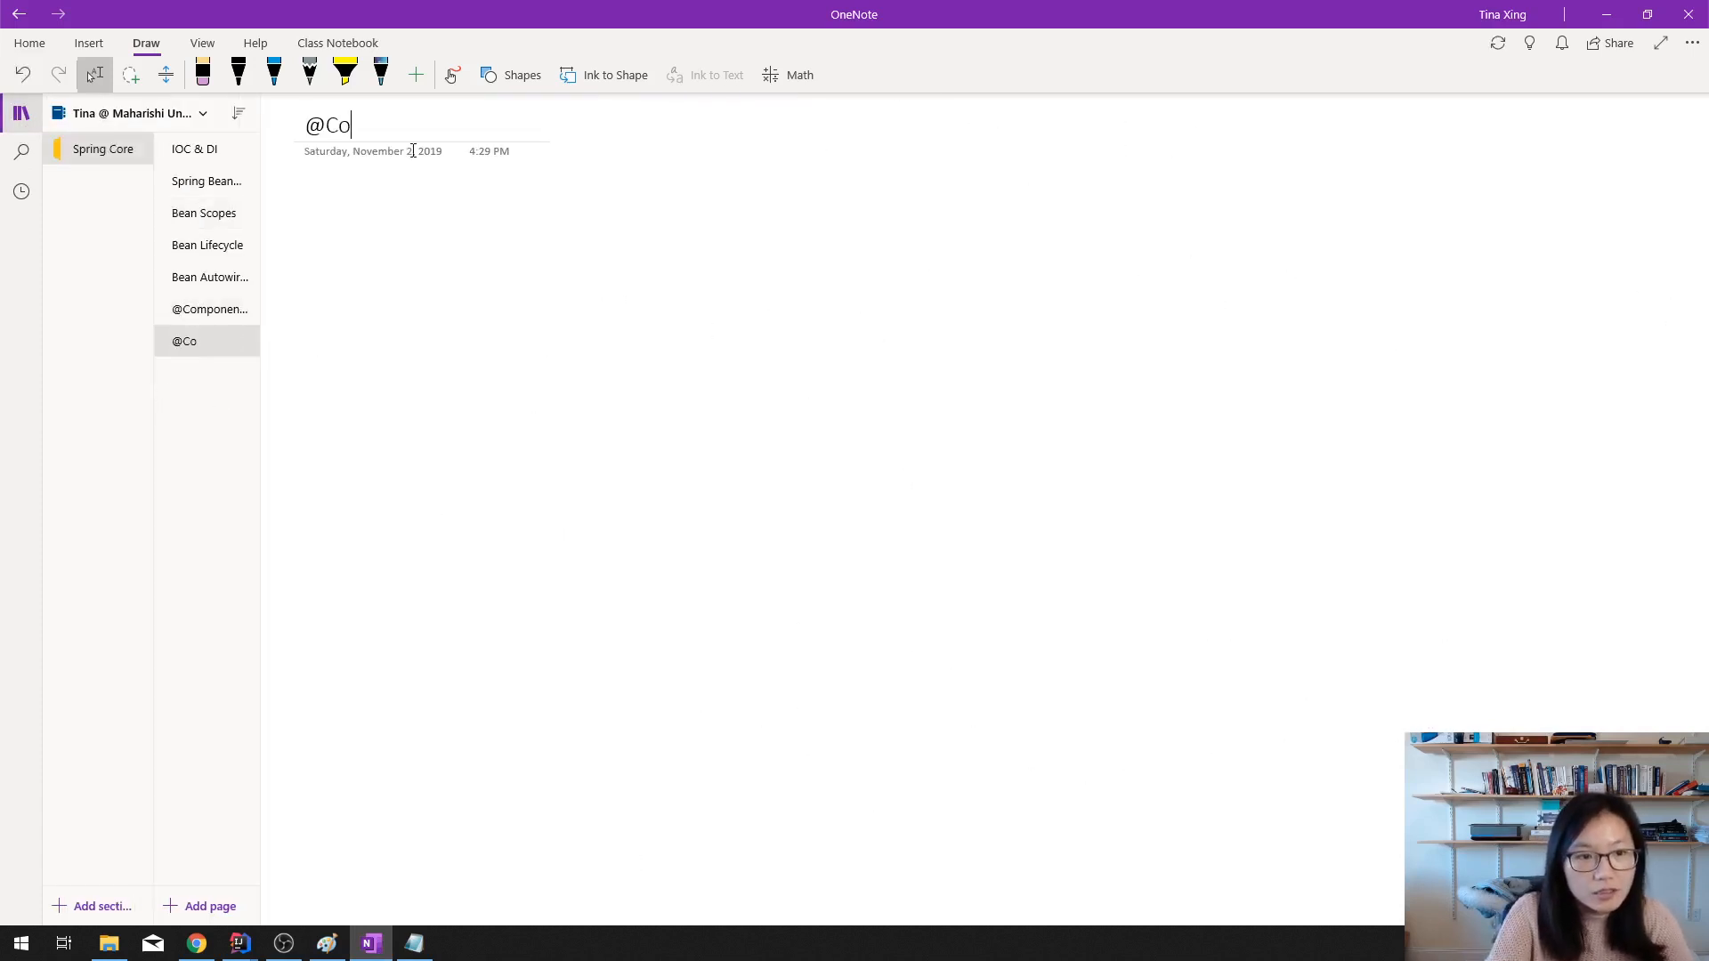
text(nfiguration)
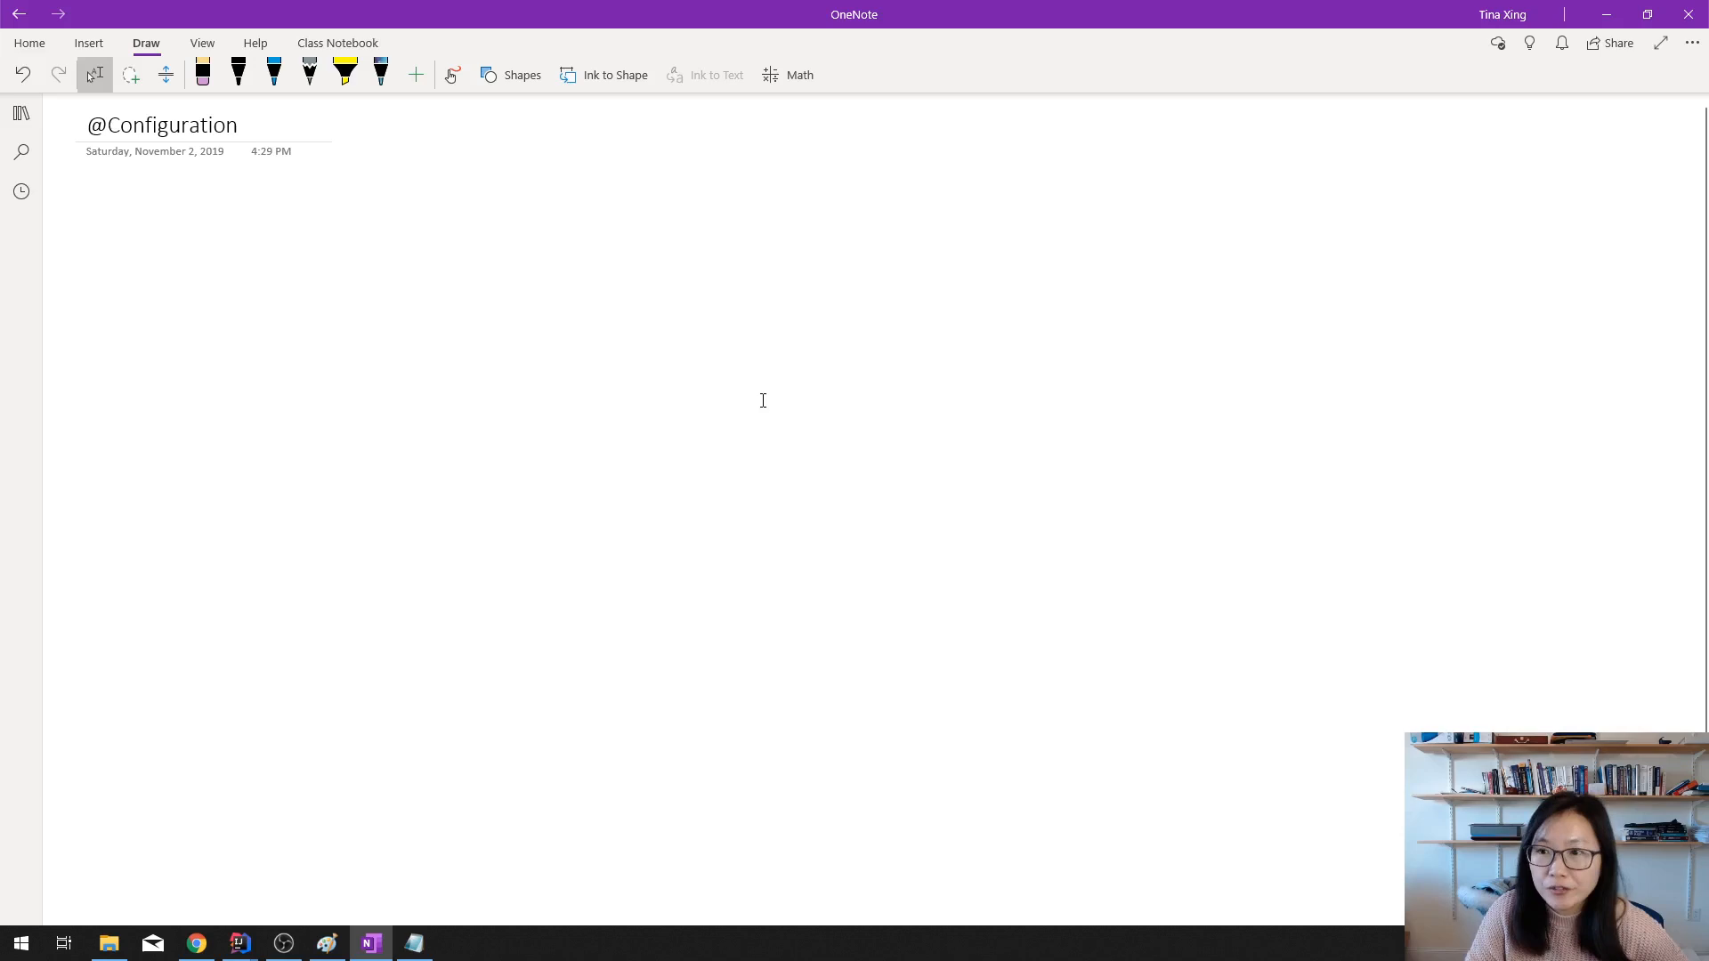
Step: Handwrite 'Spring 2' followed by an underlined 'xml'
click(88, 203)
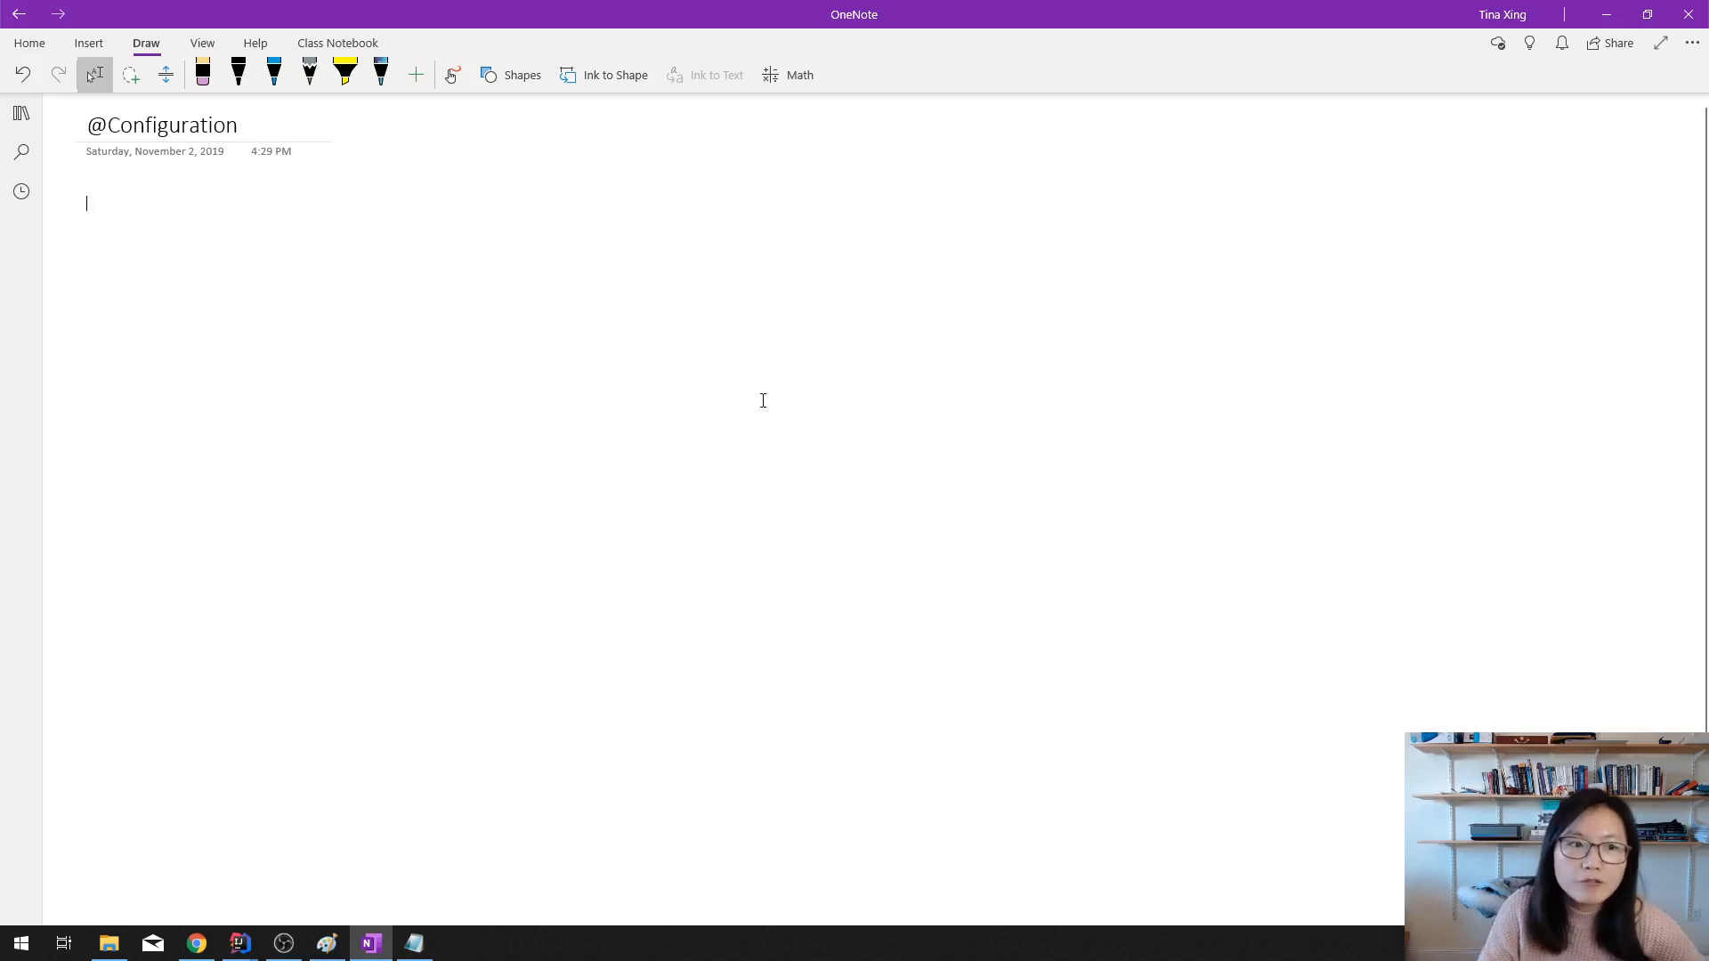
drag(126, 223, 180, 267)
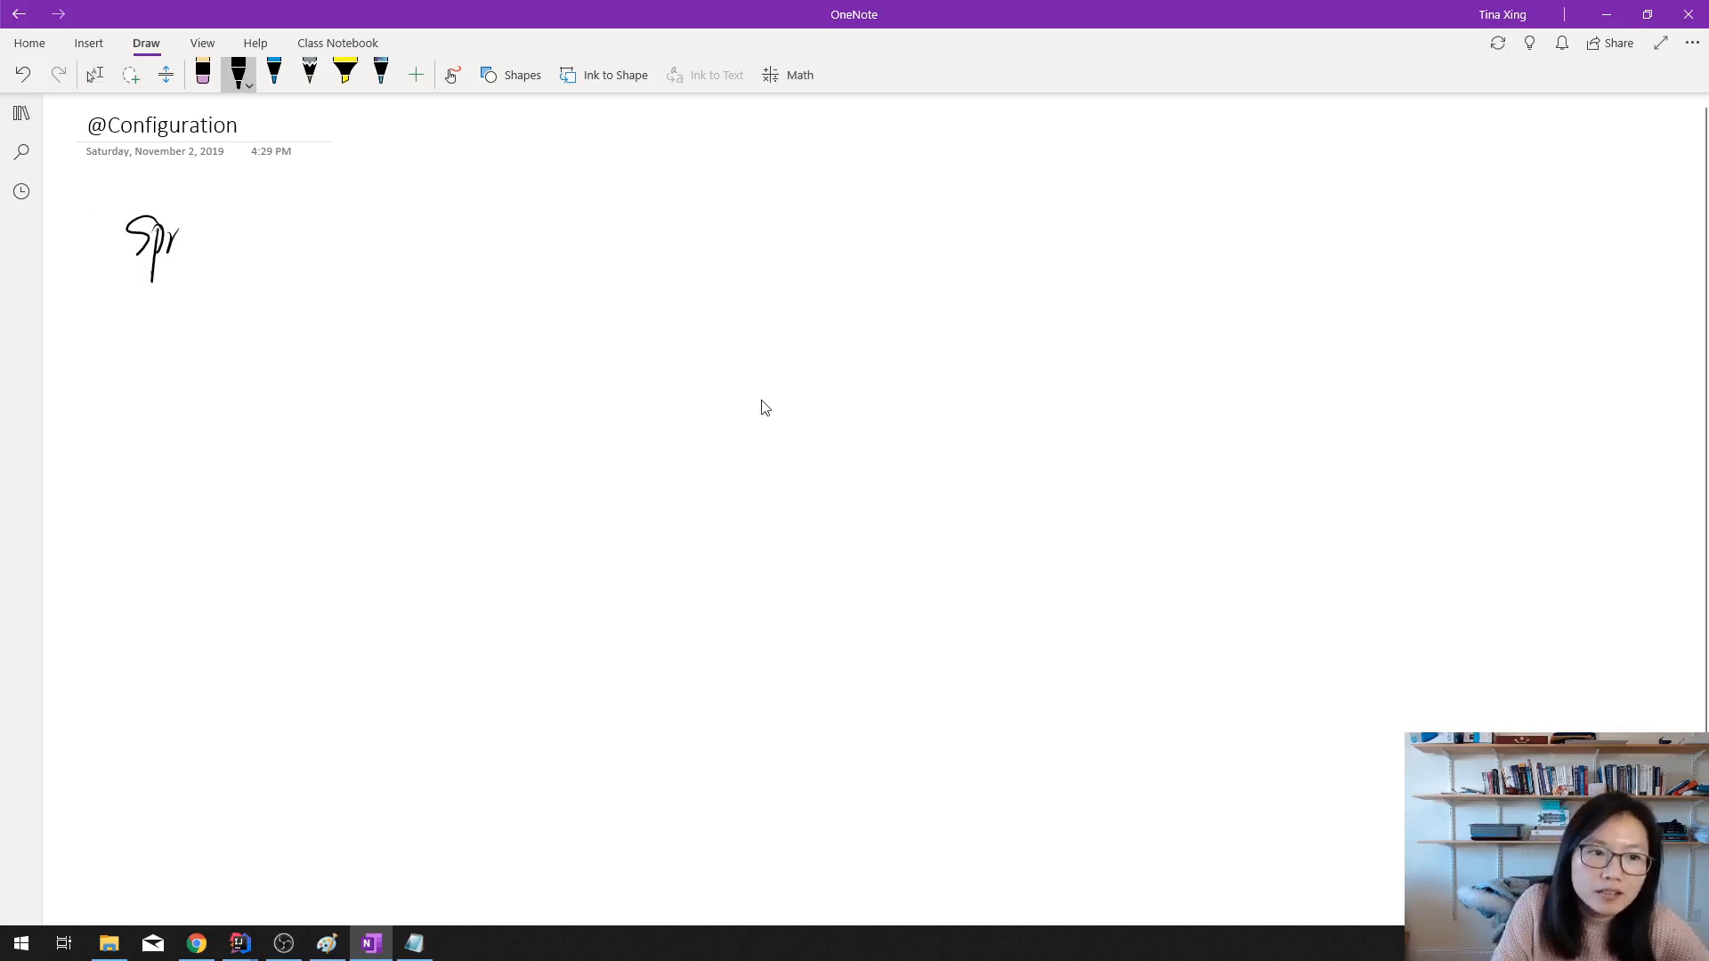
drag(159, 240, 409, 228)
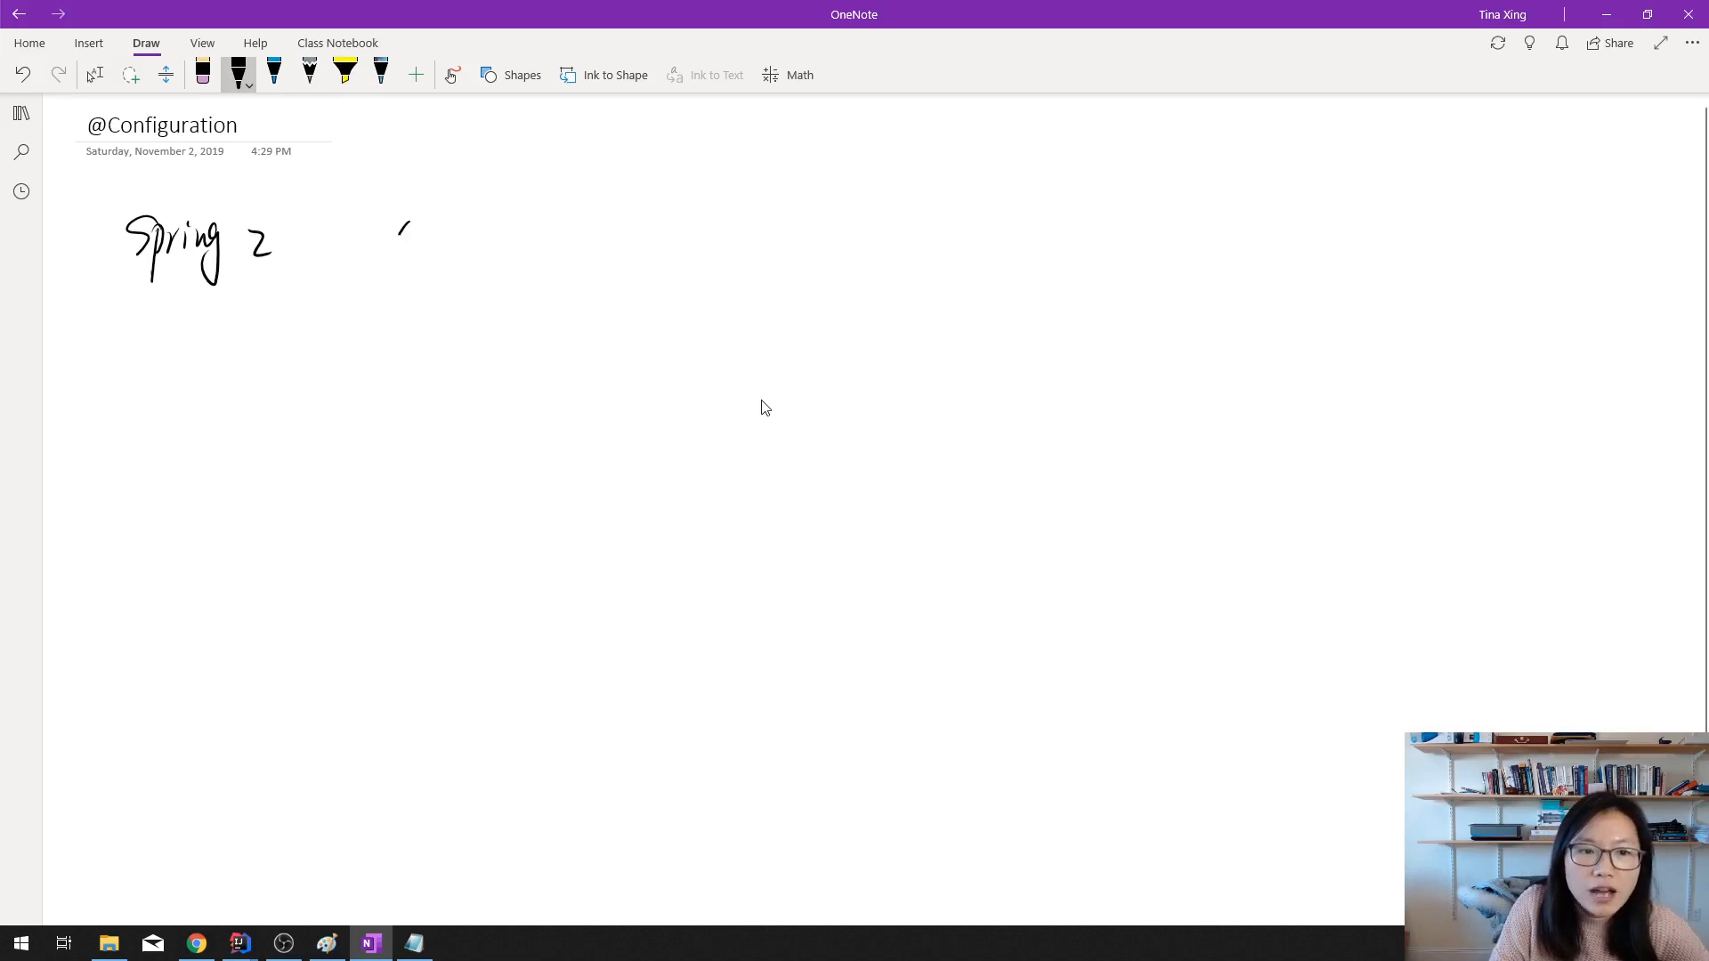
drag(387, 240, 446, 239)
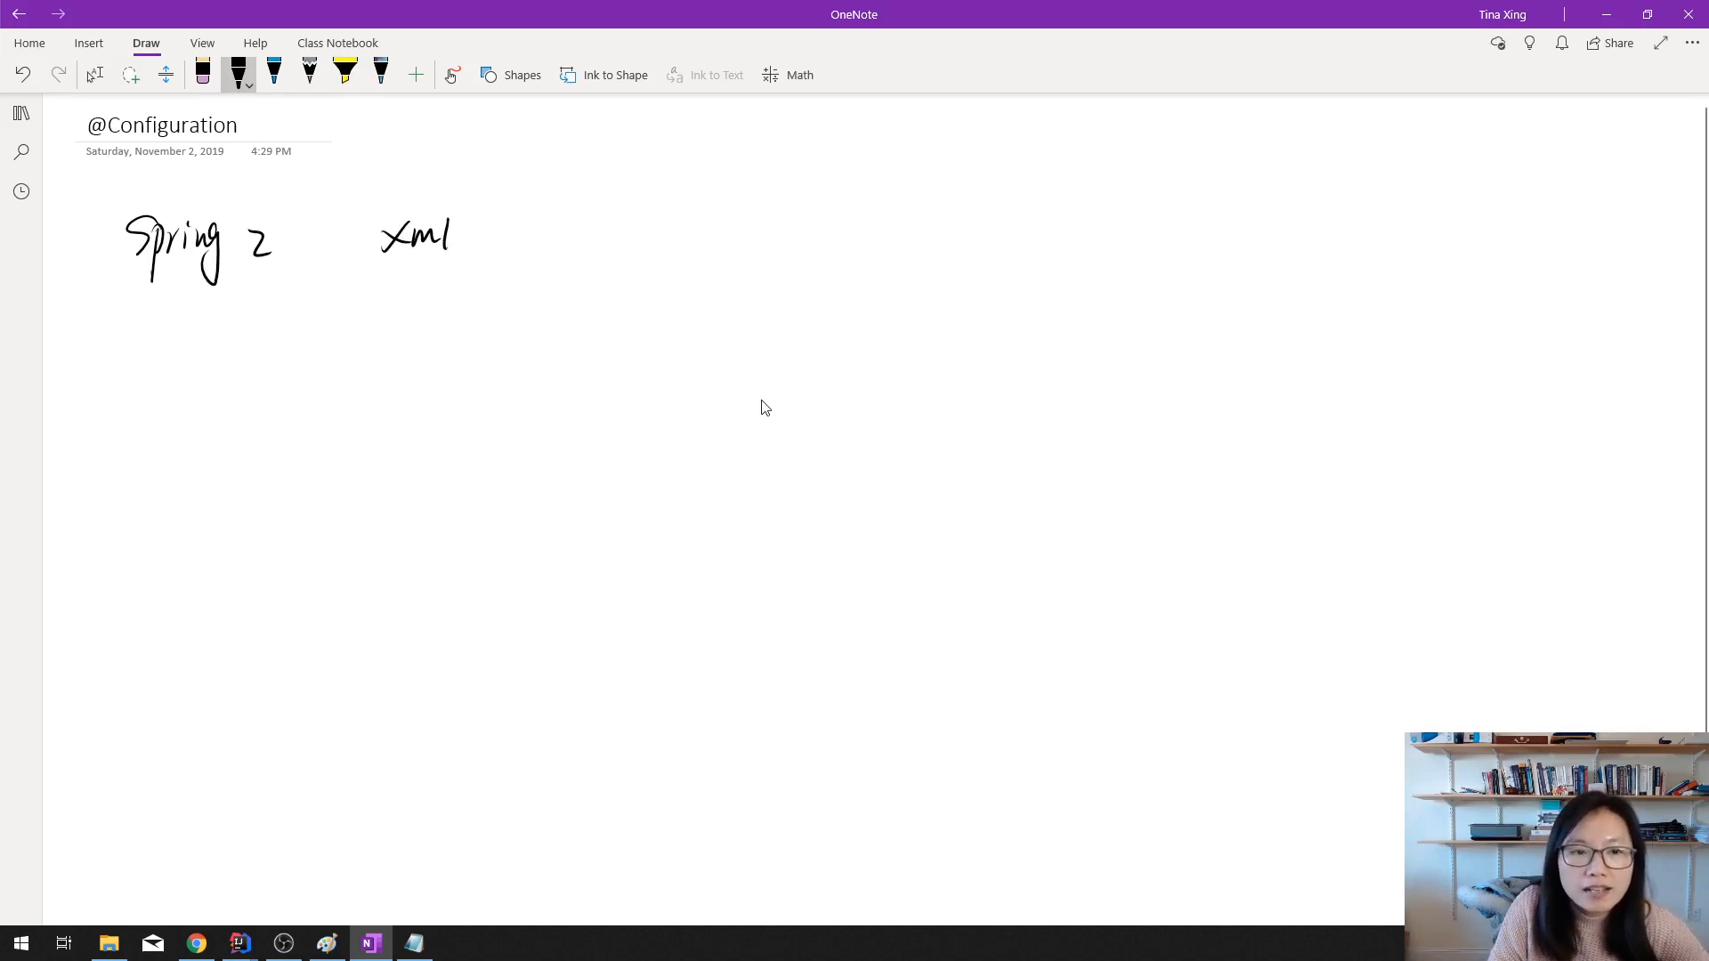
drag(681, 229, 729, 246)
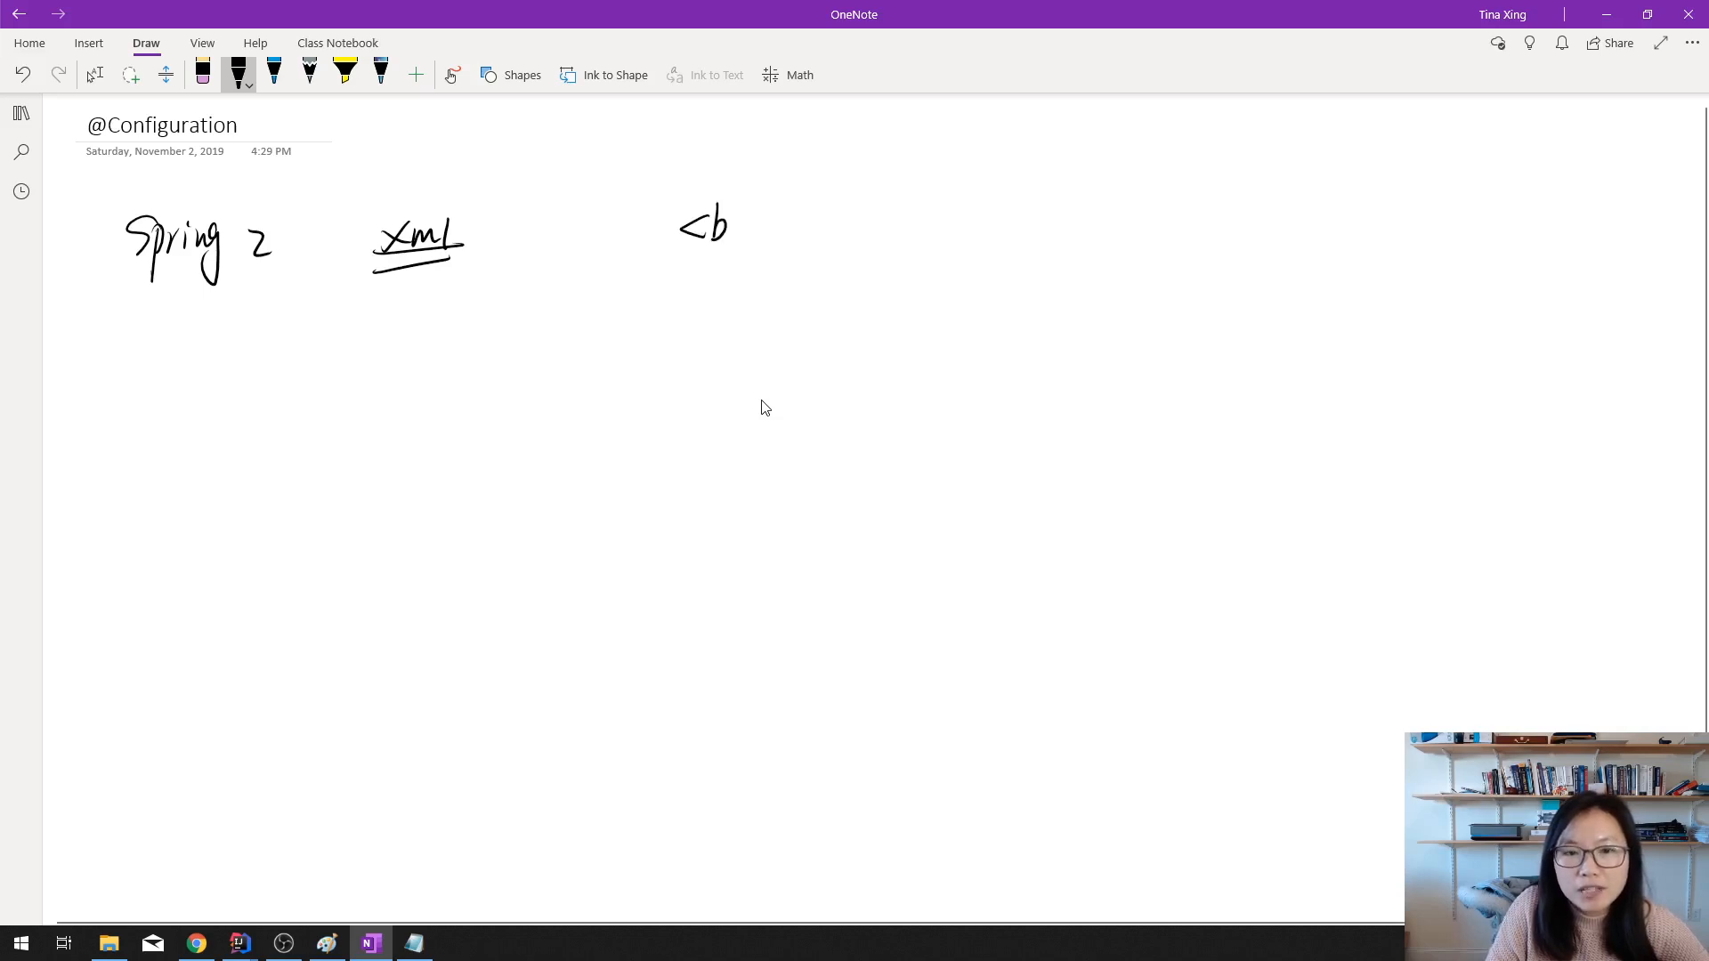
Step: Ink the <bean id="" class=""></bean> tag, prefix 'Since', and write 3 below
drag(719, 225, 845, 225)
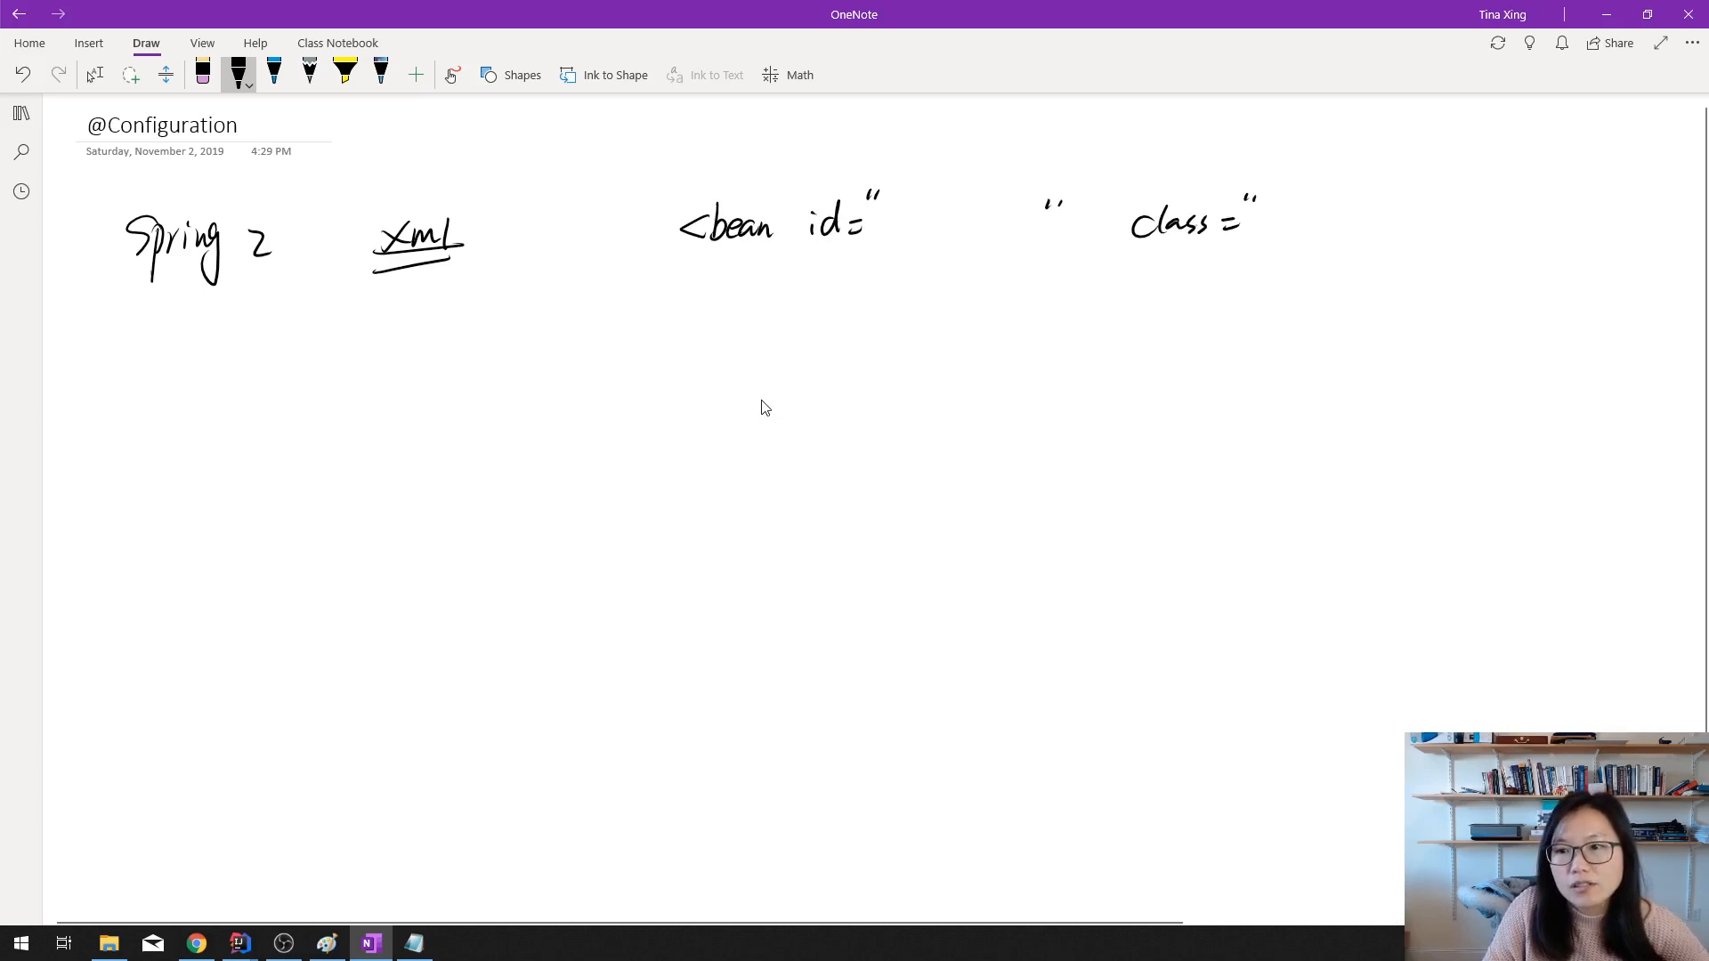
drag(1482, 218, 1603, 229)
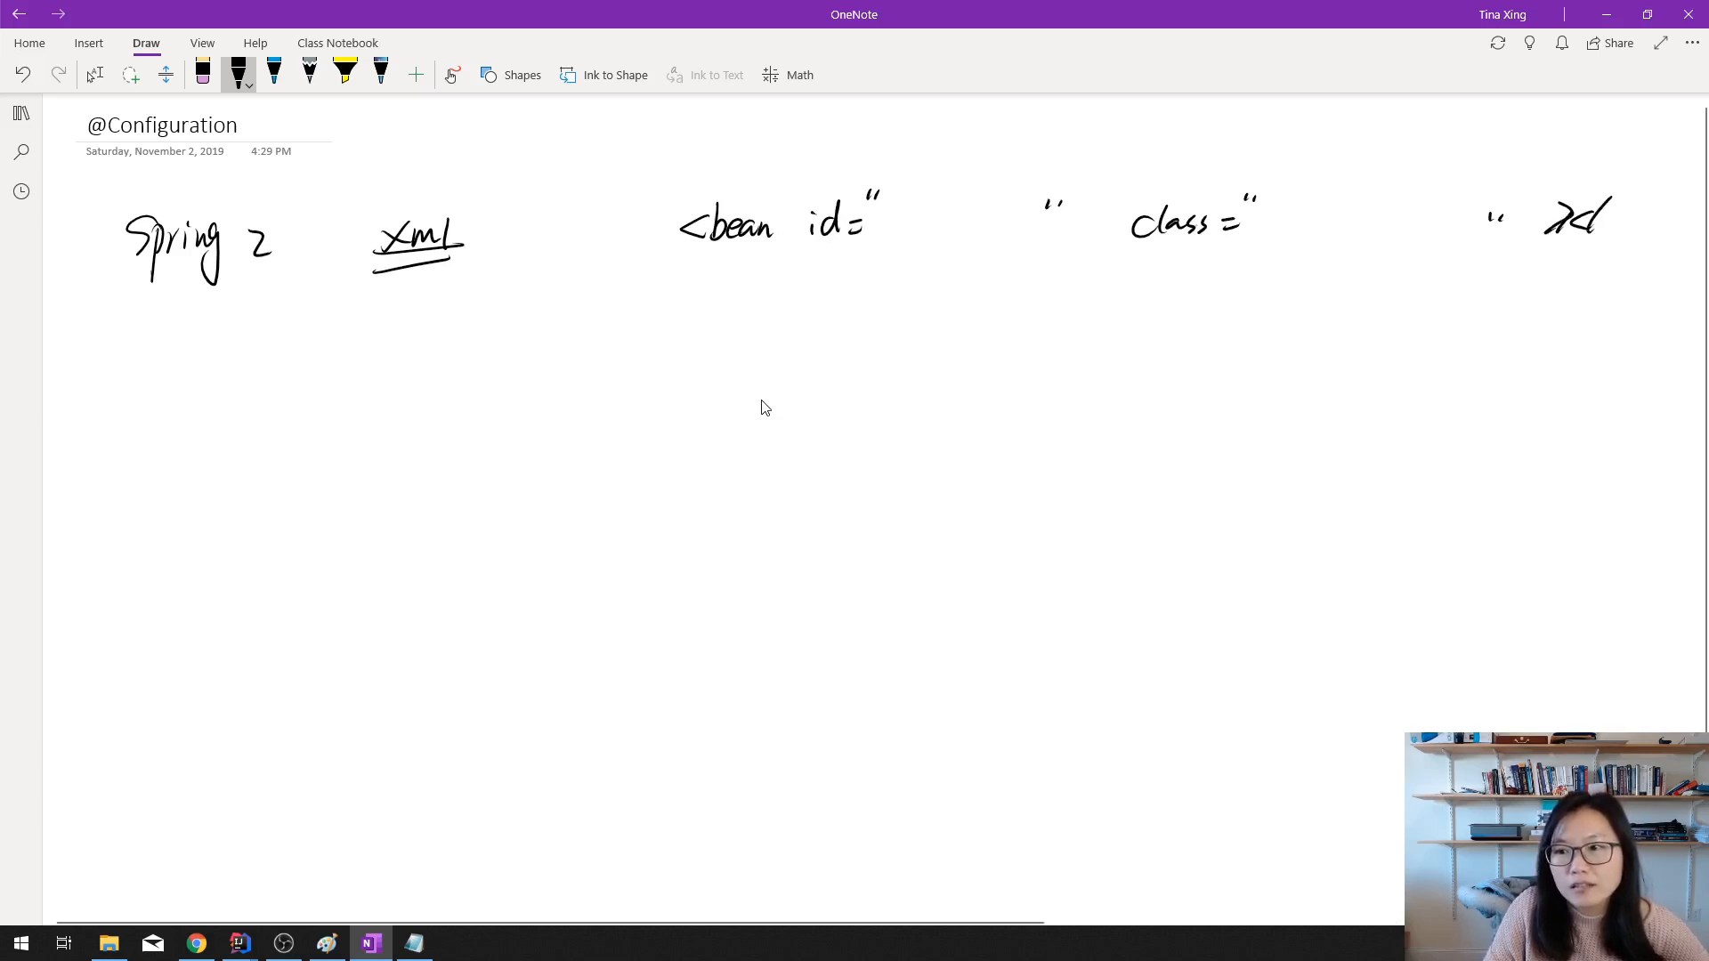
drag(1559, 224, 1667, 223)
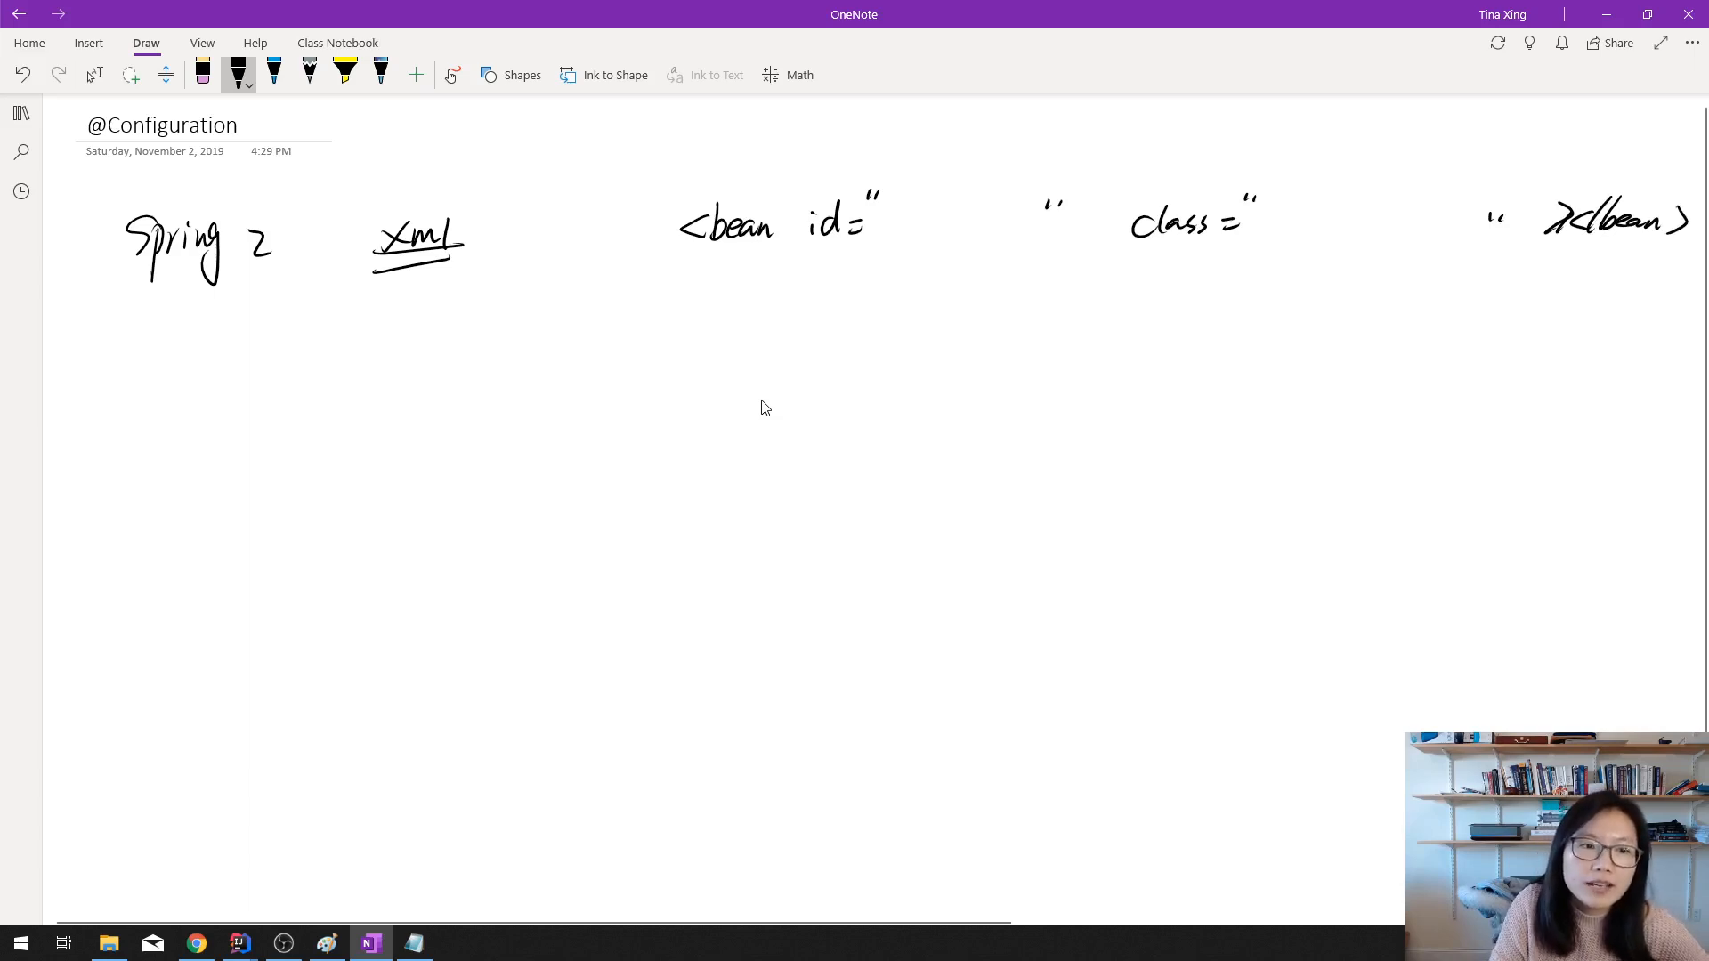
drag(49, 245, 126, 251)
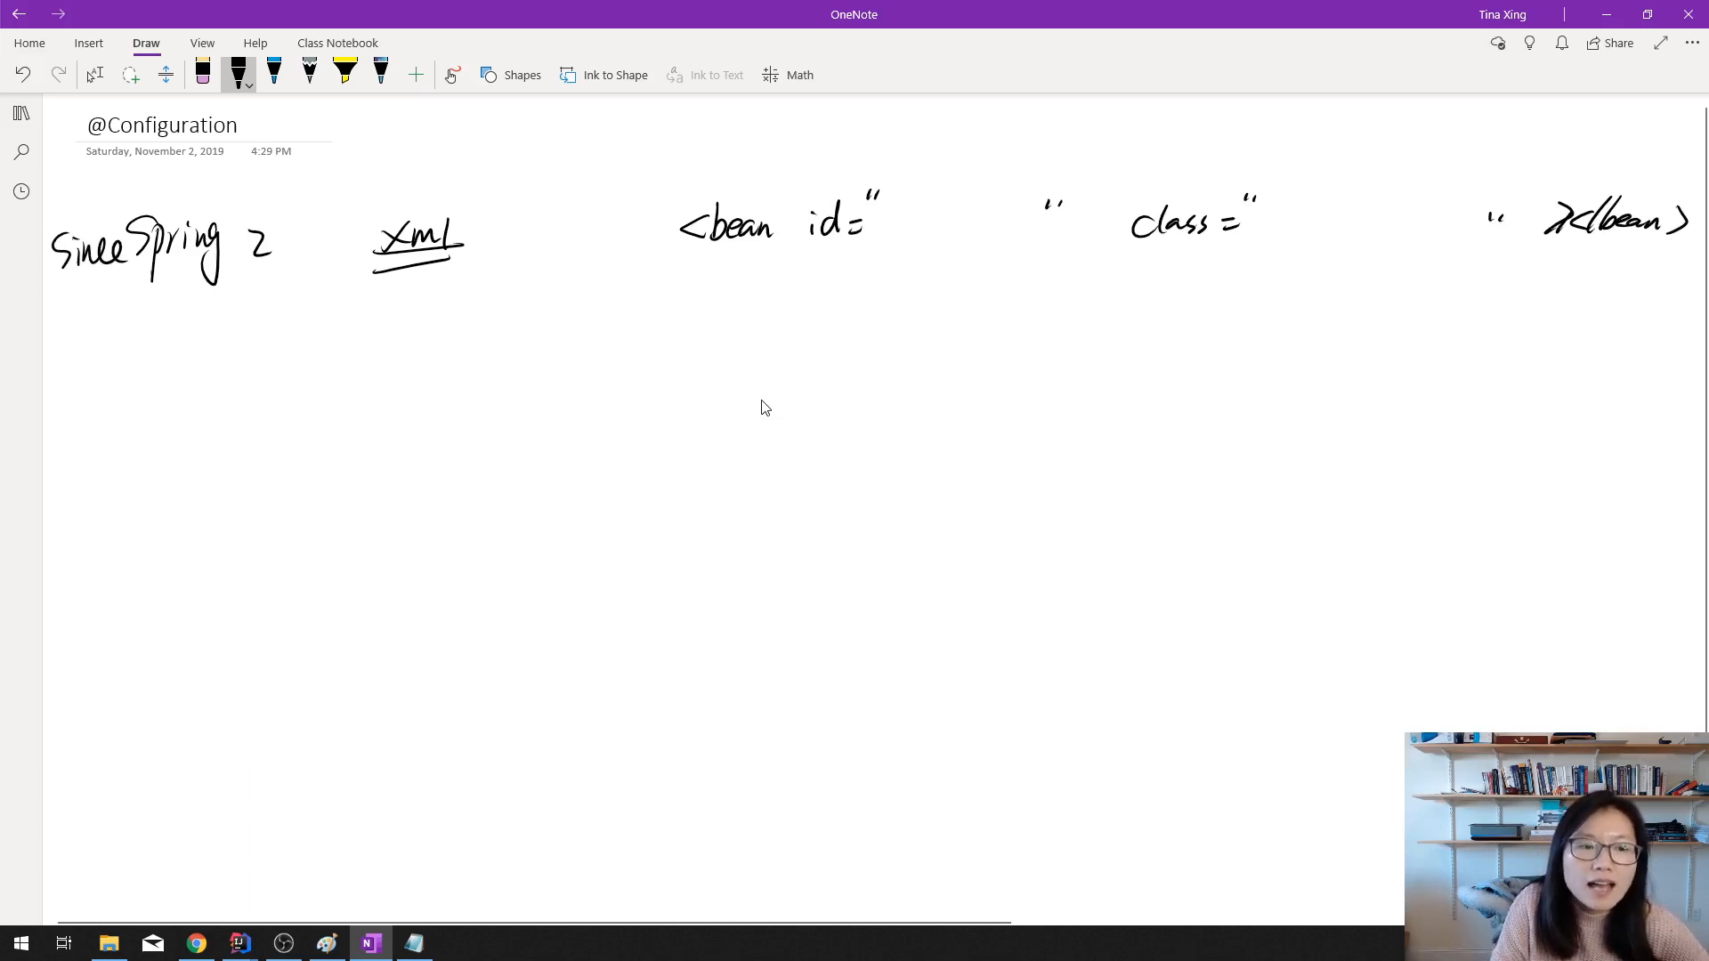
drag(262, 370, 245, 420)
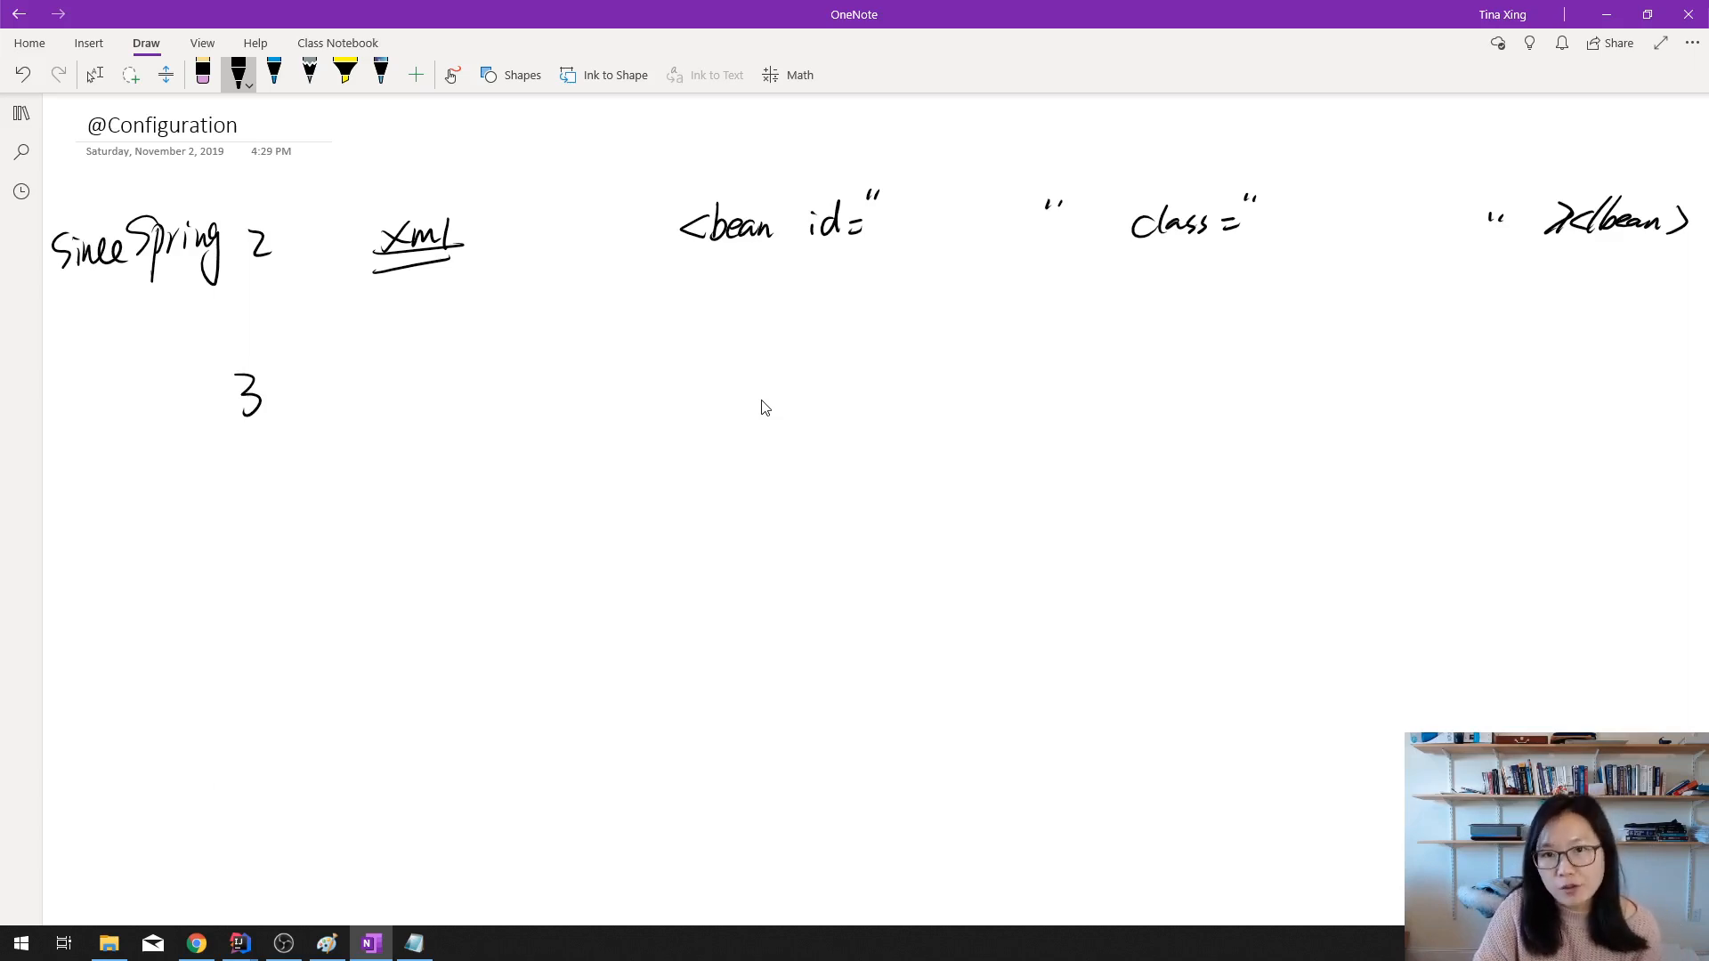
Step: Write 'Java Configuration' beside the 3, then wavy-underline and arrow the bean id
click(376, 355)
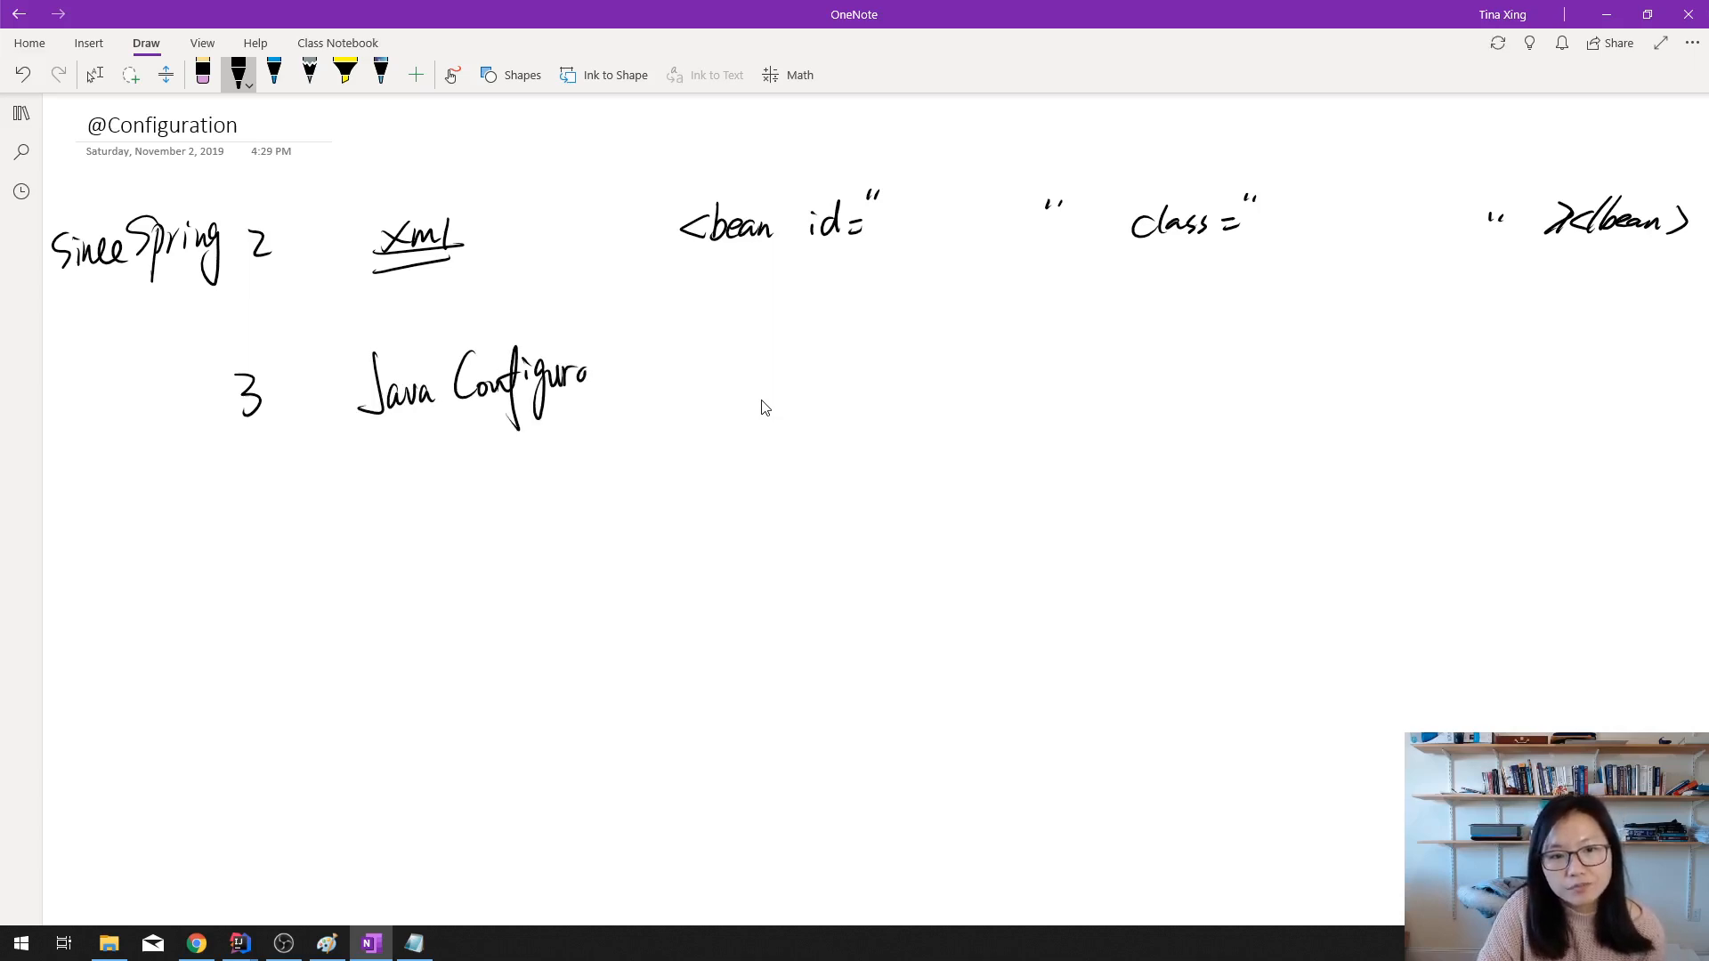
drag(588, 387, 637, 388)
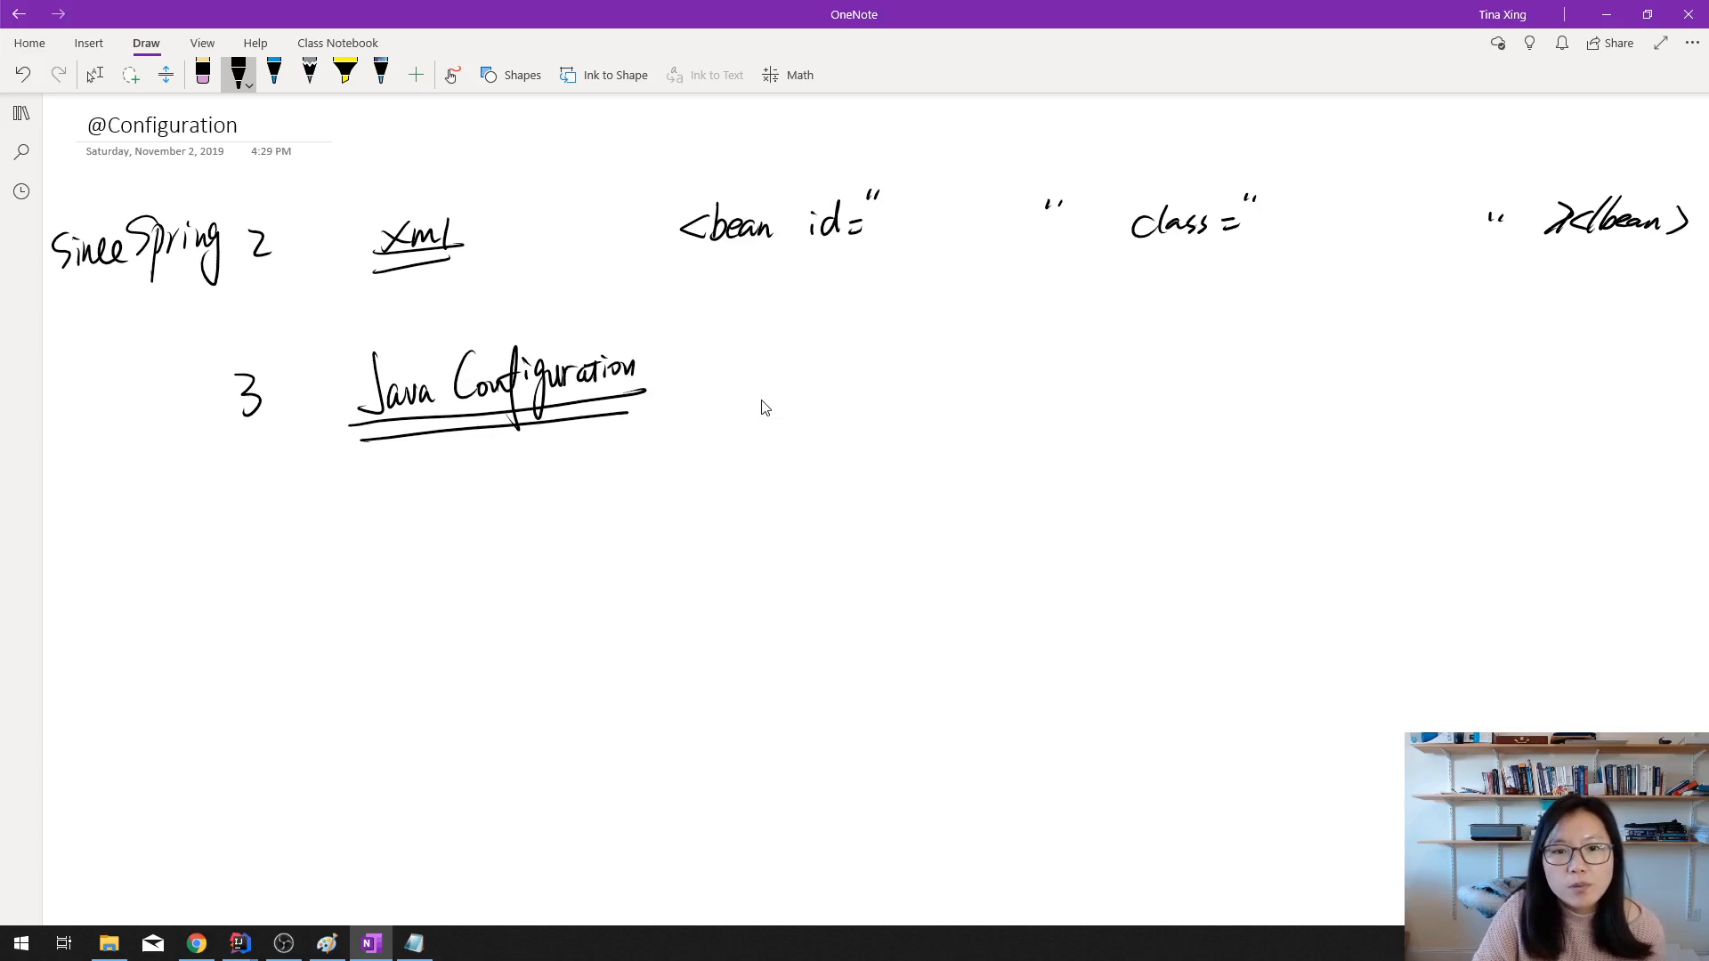
drag(678, 253, 902, 252)
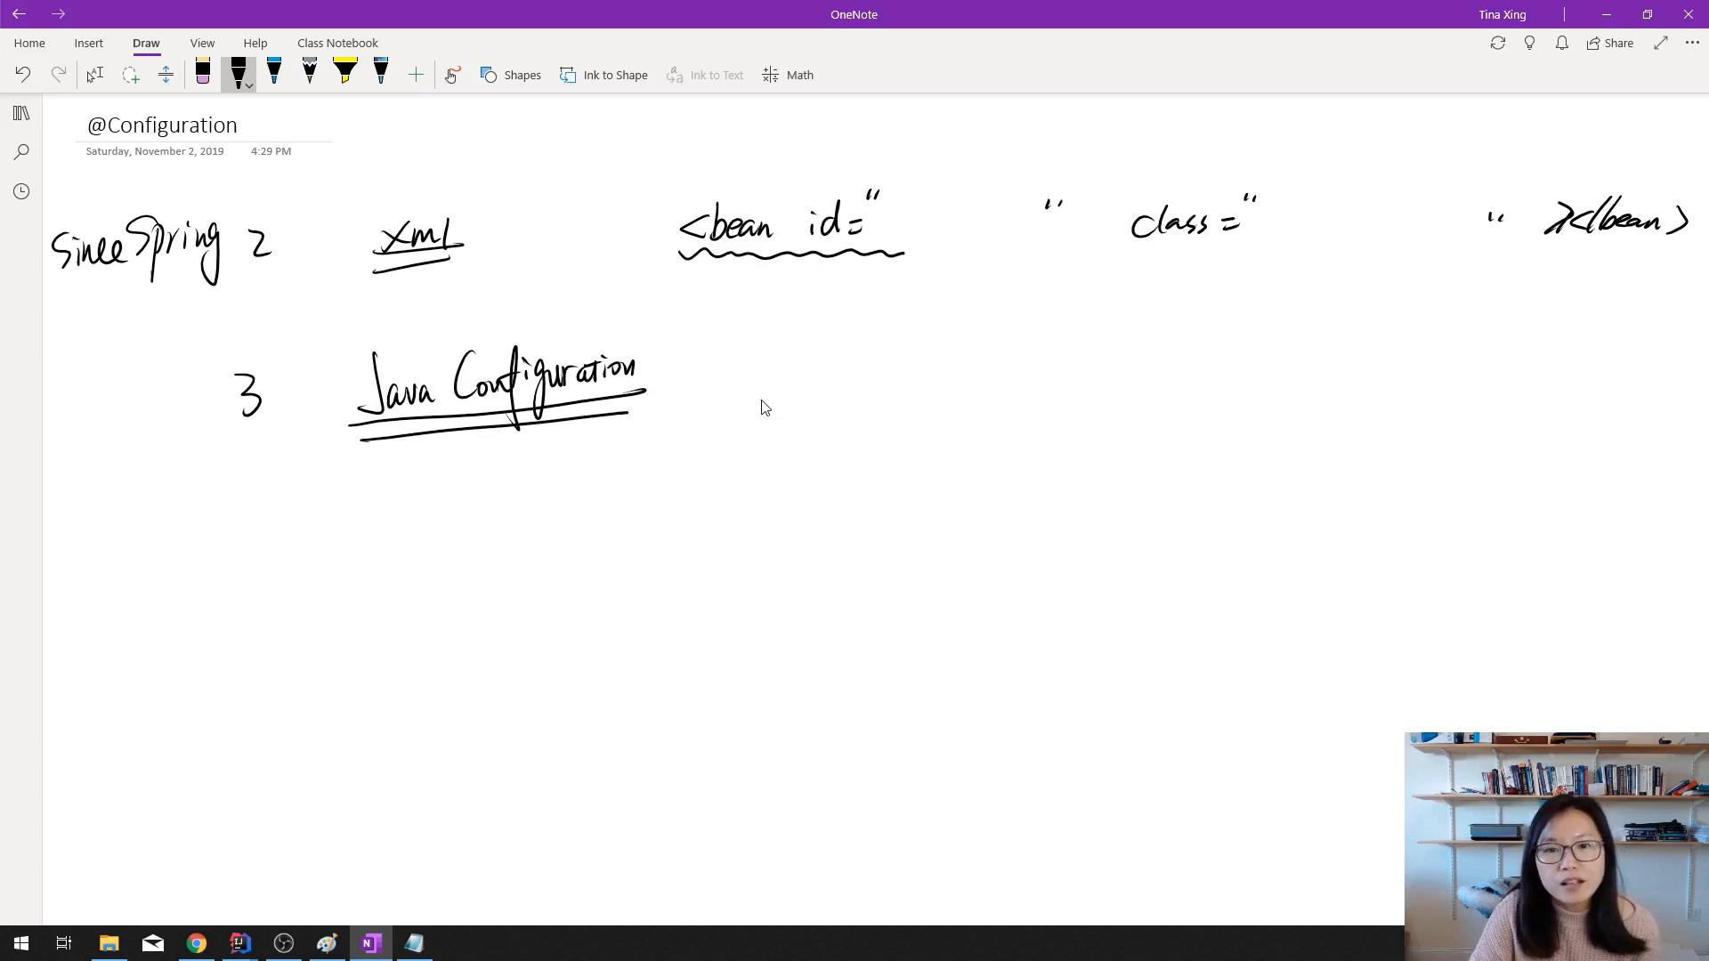
drag(795, 147, 795, 196)
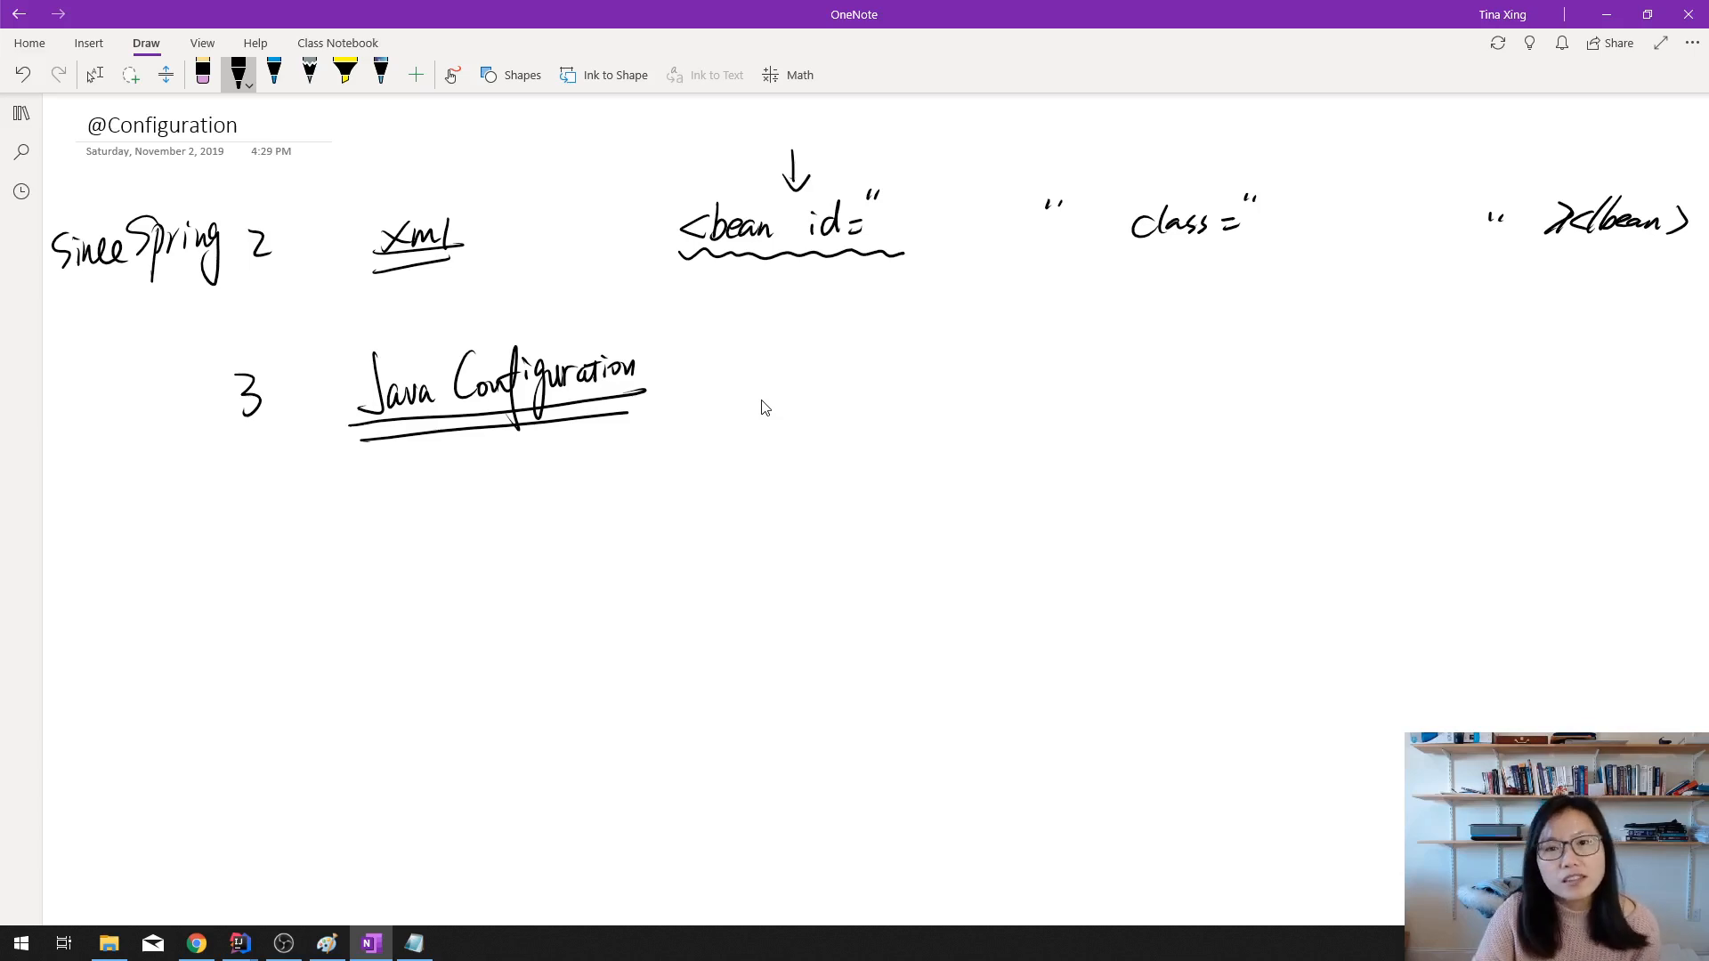
Step: Handwrite 'public class AppConfig {' with a closing brace further down
drag(850, 393, 888, 420)
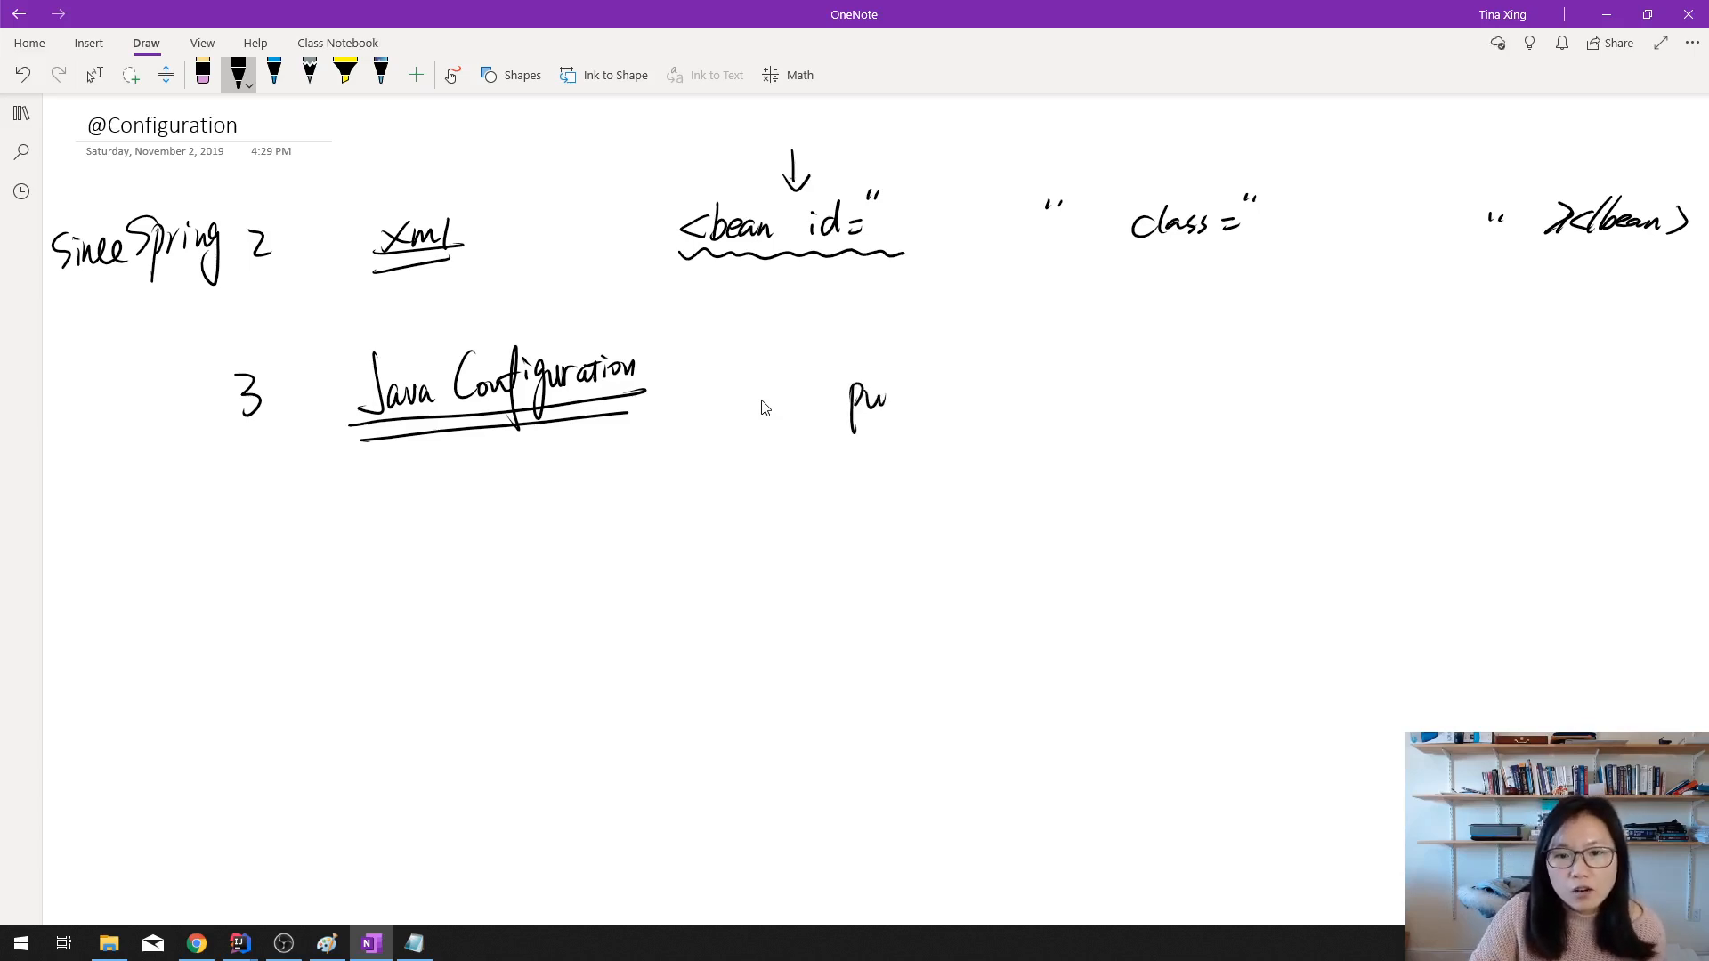
drag(861, 398, 1063, 382)
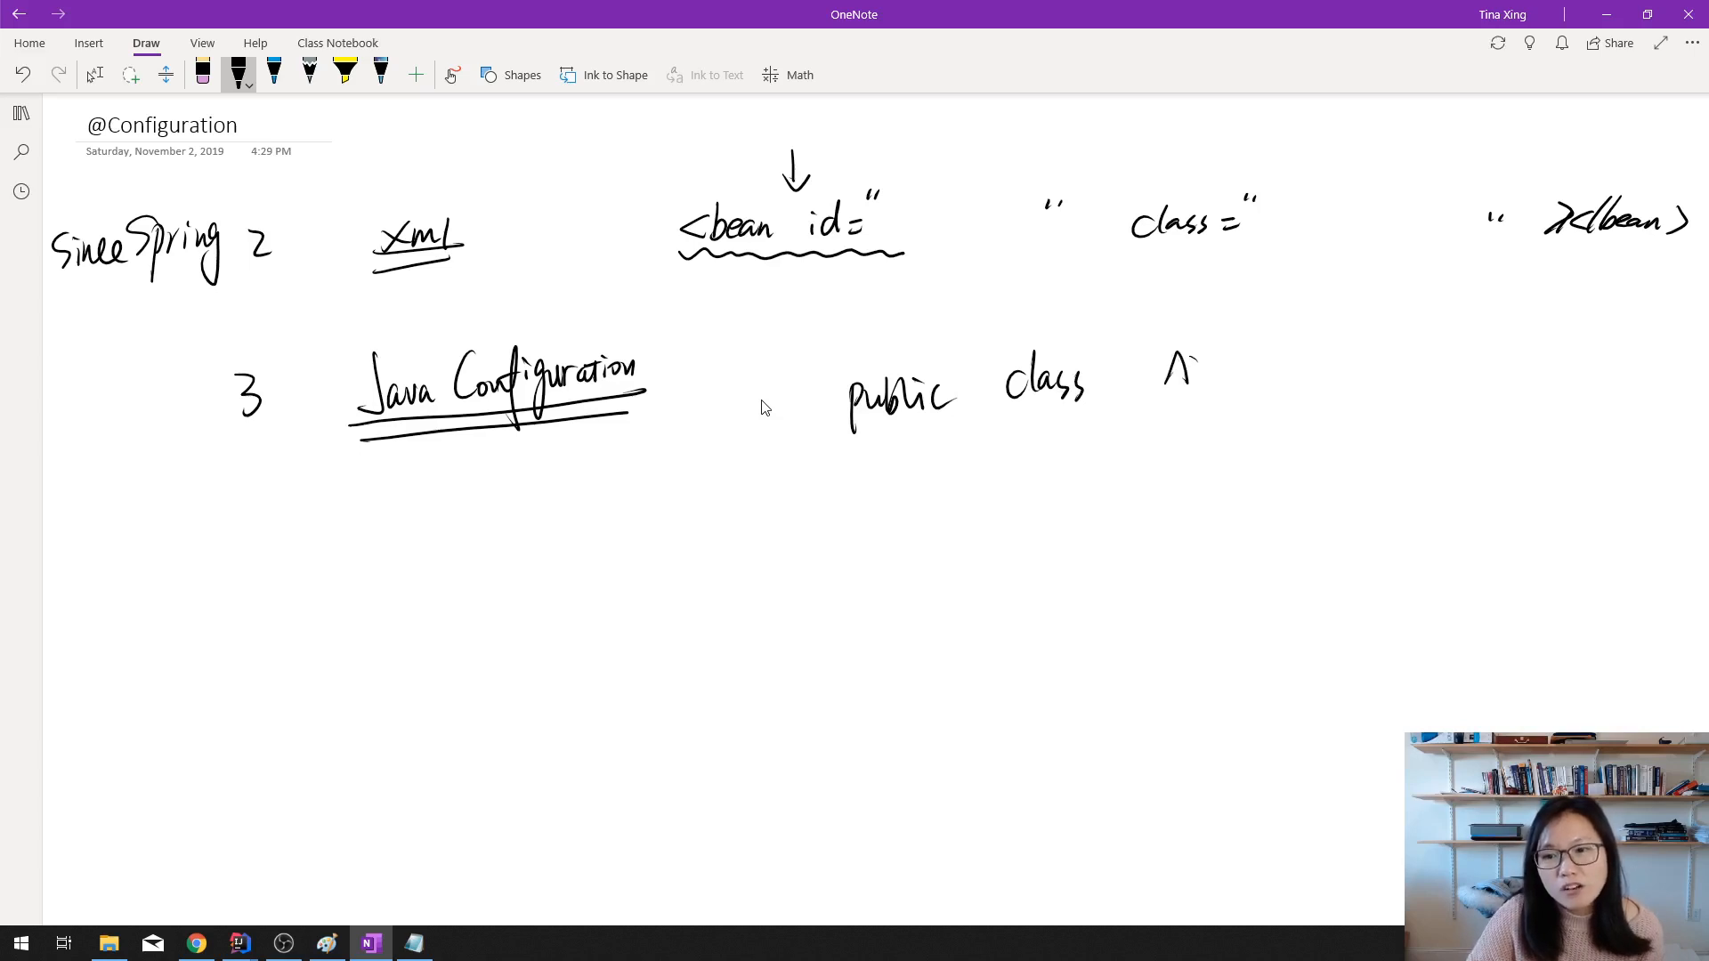
drag(1167, 376, 1286, 375)
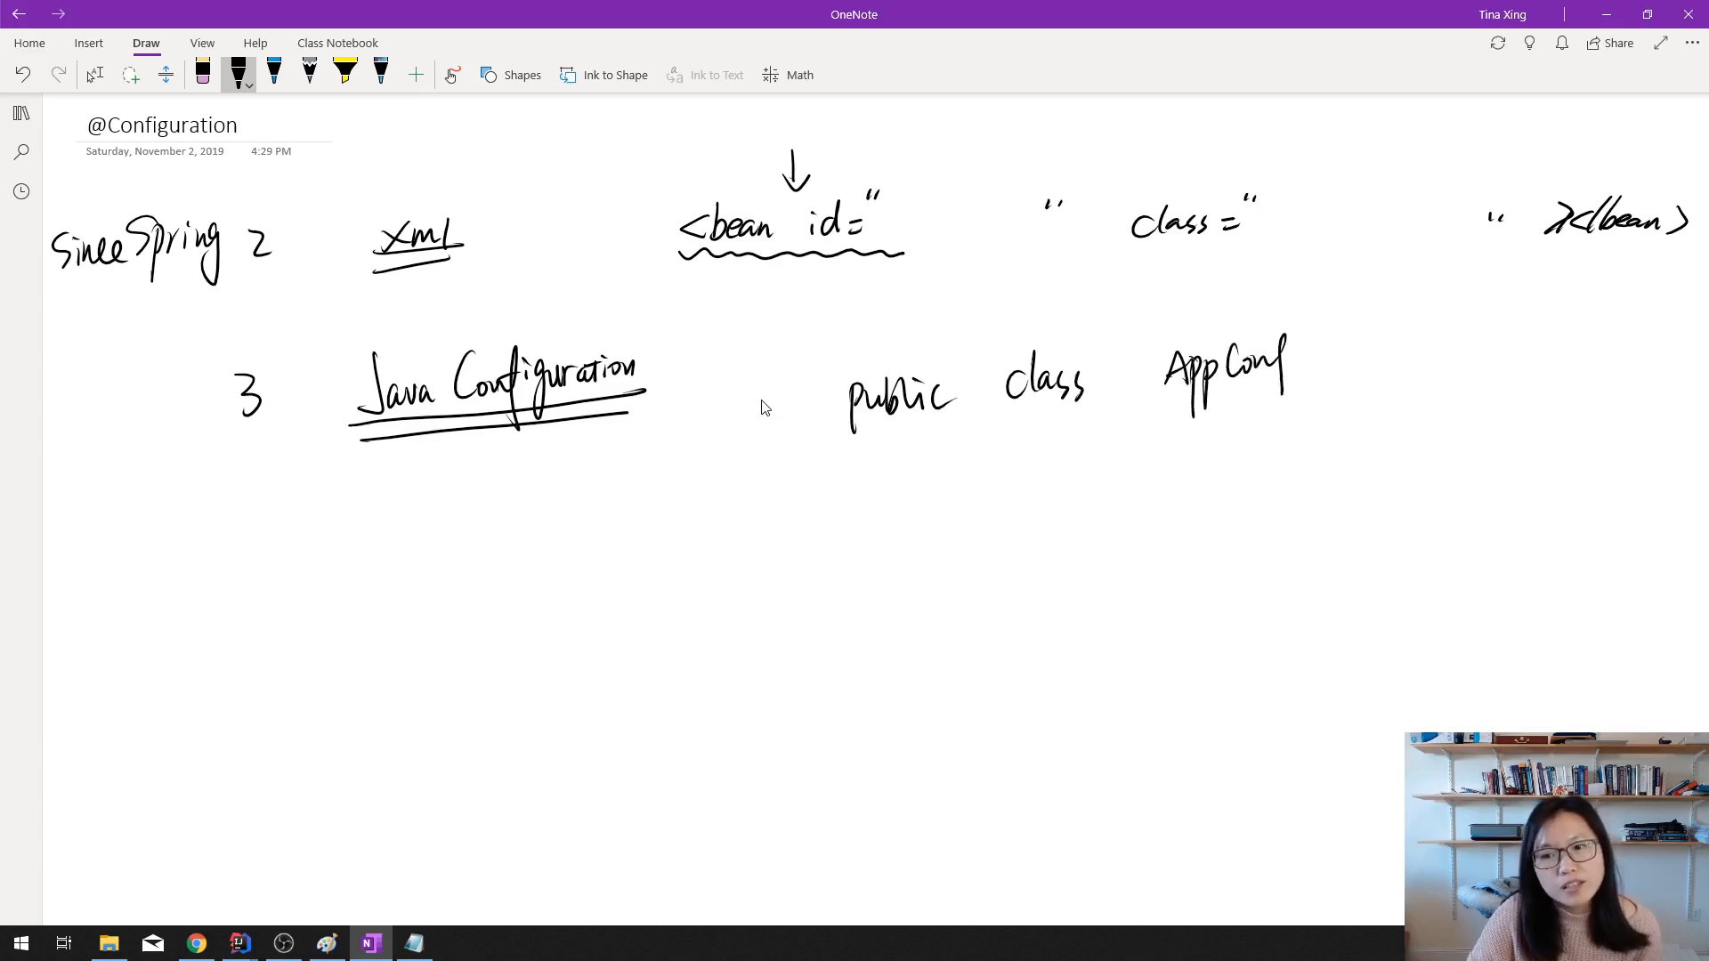
drag(1286, 370, 1384, 393)
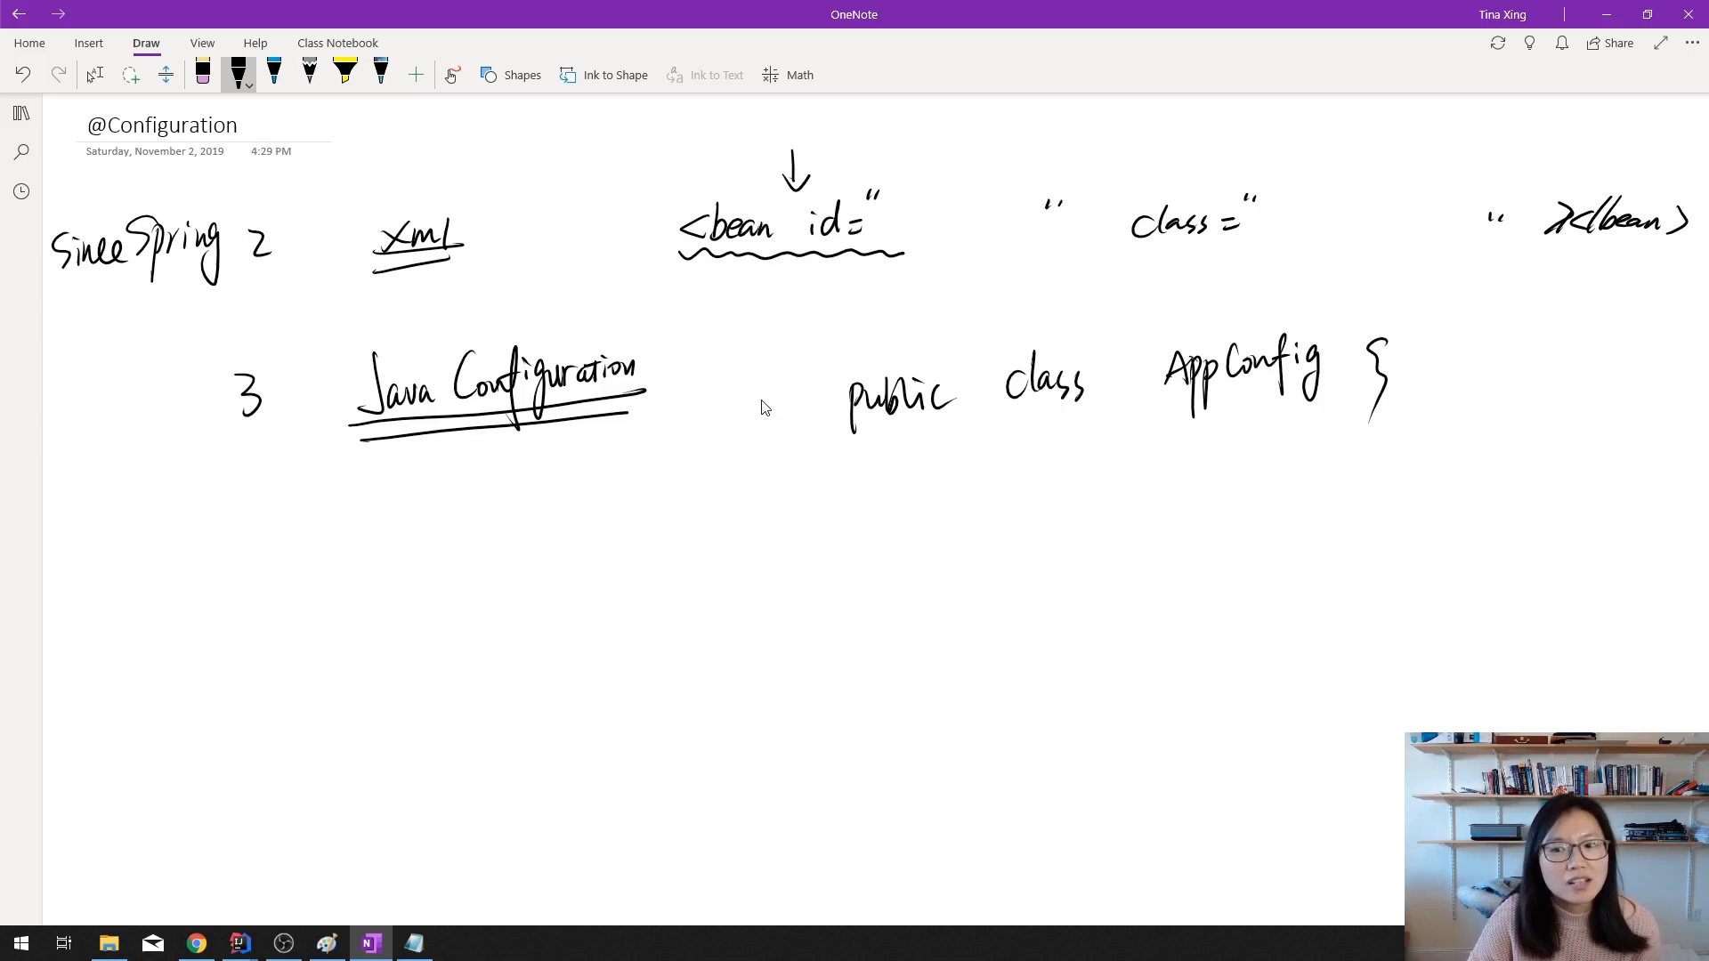
drag(878, 725, 894, 768)
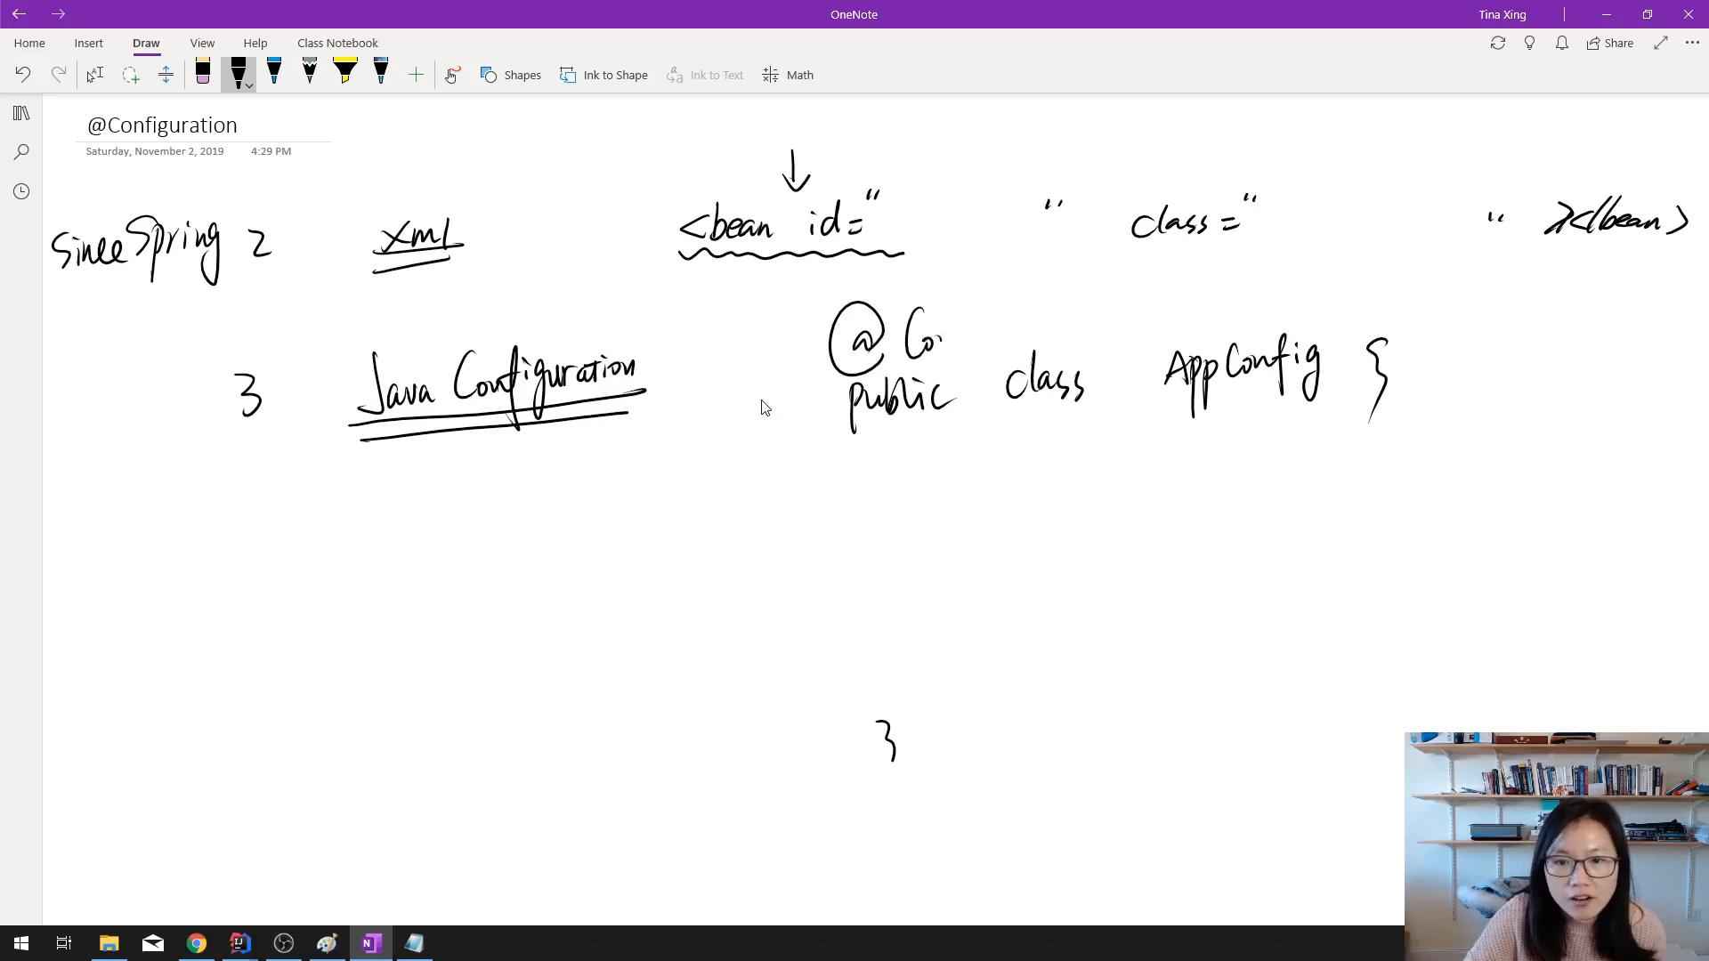
drag(922, 338, 1030, 349)
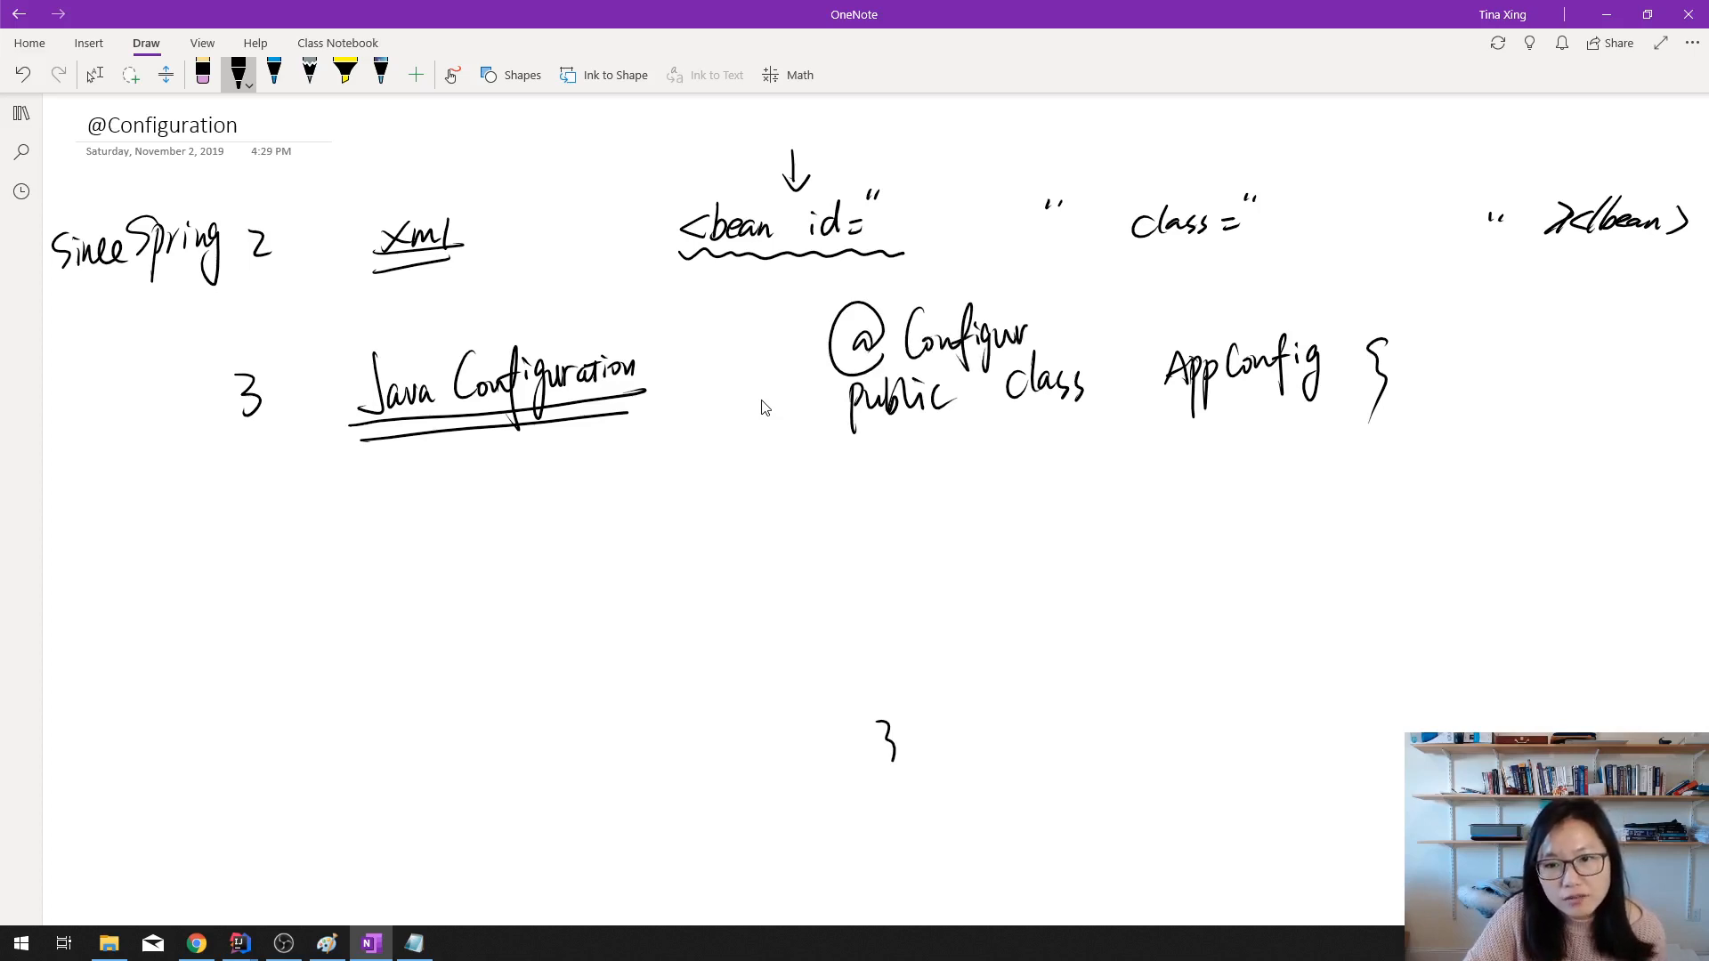
drag(1025, 332, 1096, 327)
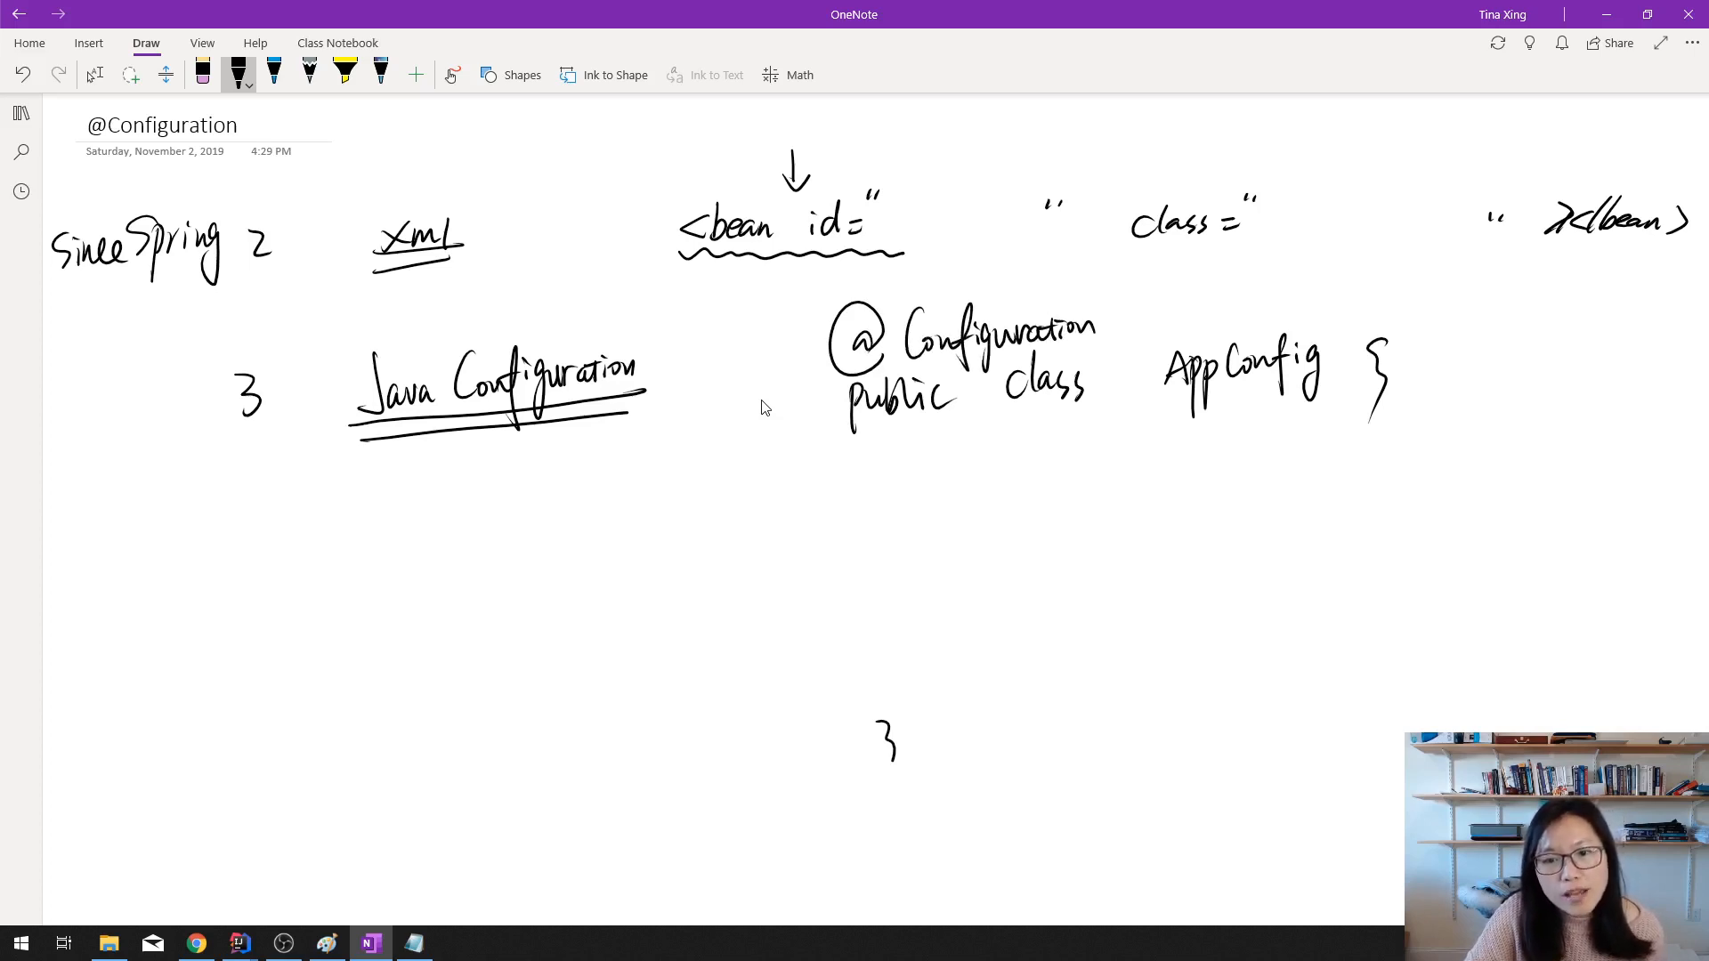
drag(780, 345, 823, 345)
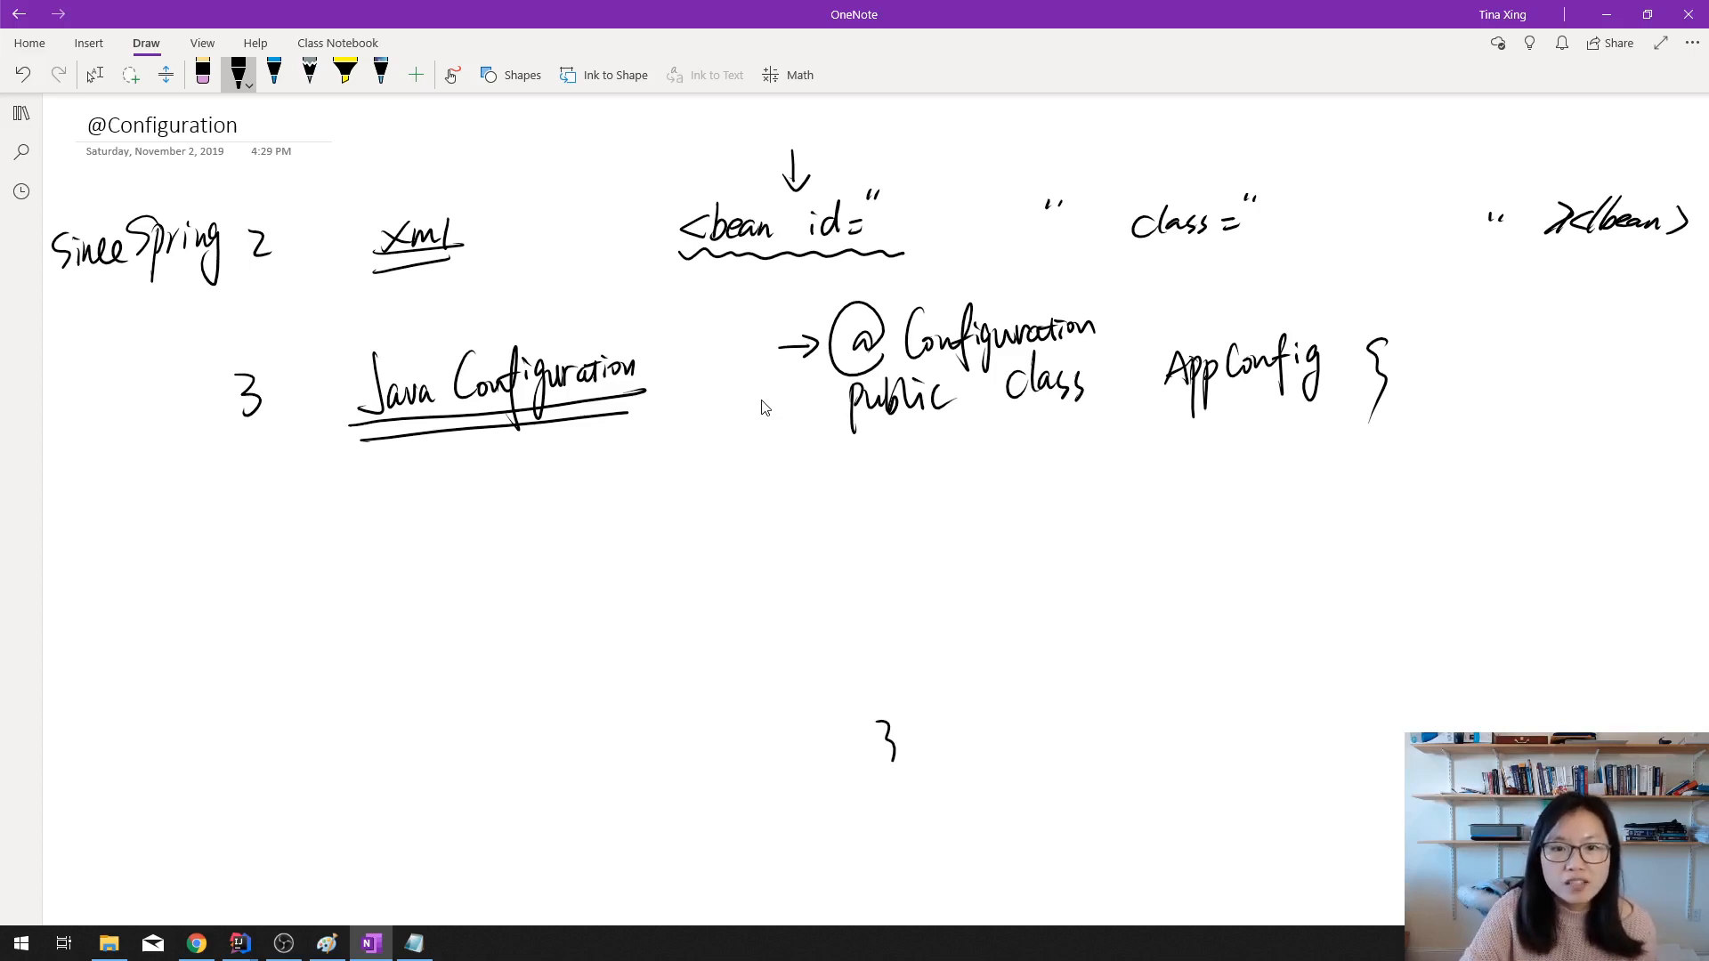
Step: Underline the bean tag and fill in id 'custService' and class '….CustomerService'
drag(709, 258, 773, 254)
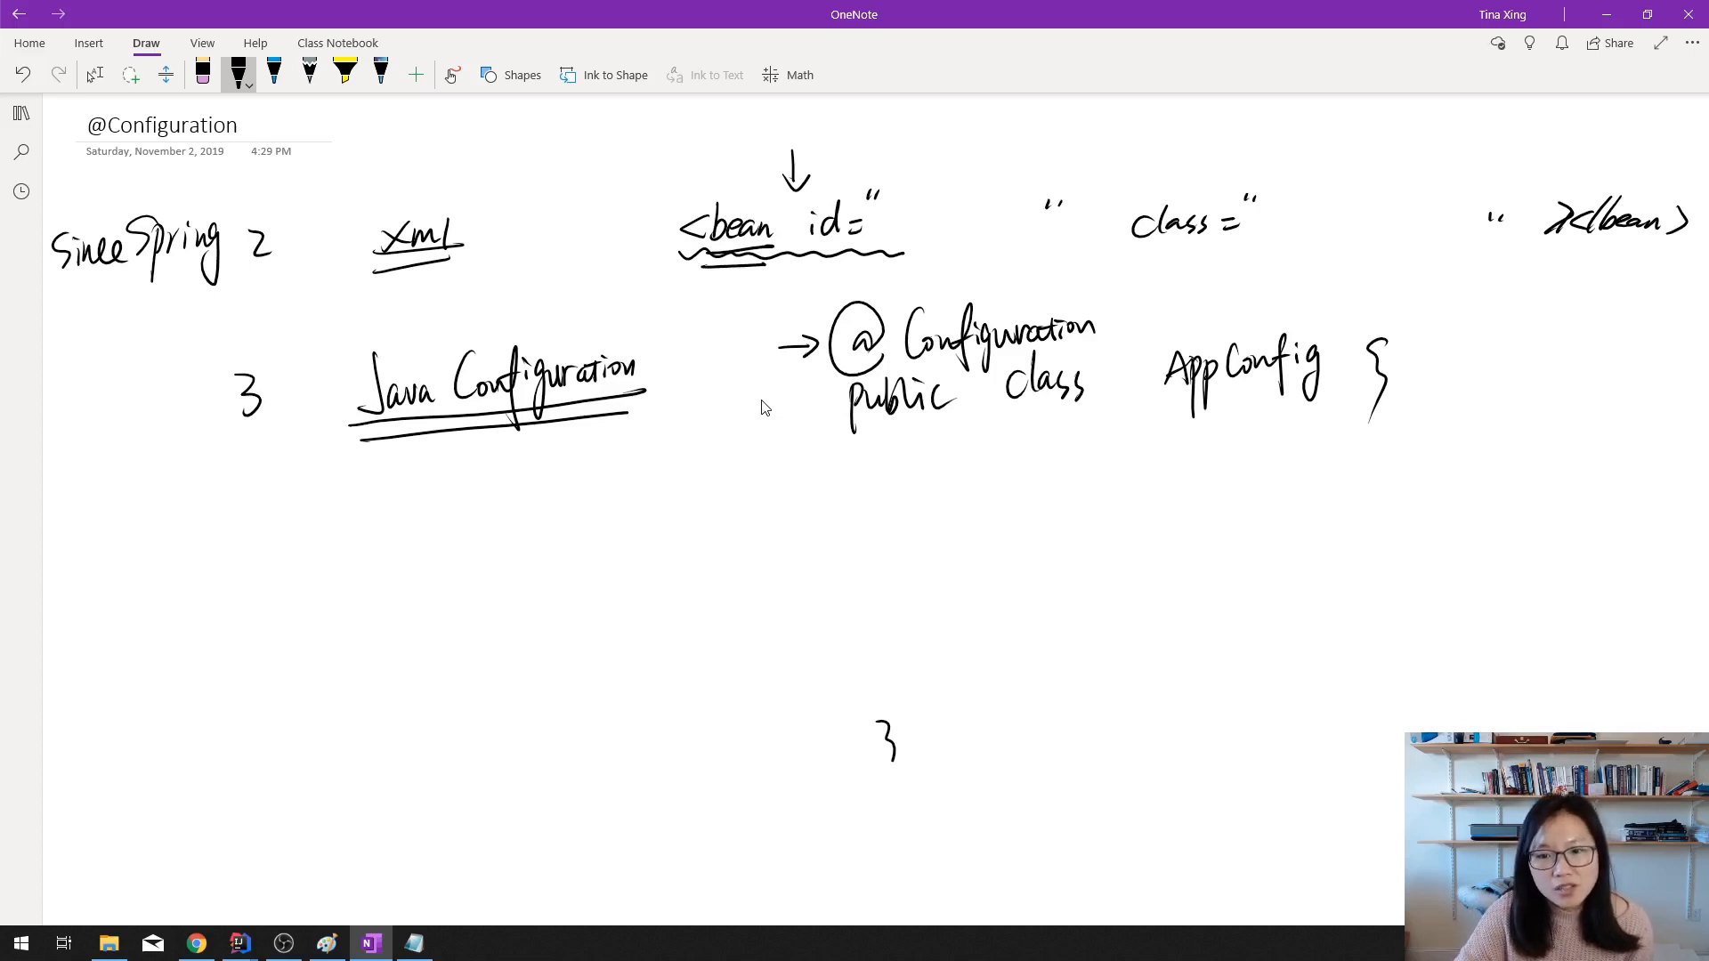
drag(992, 562, 1030, 562)
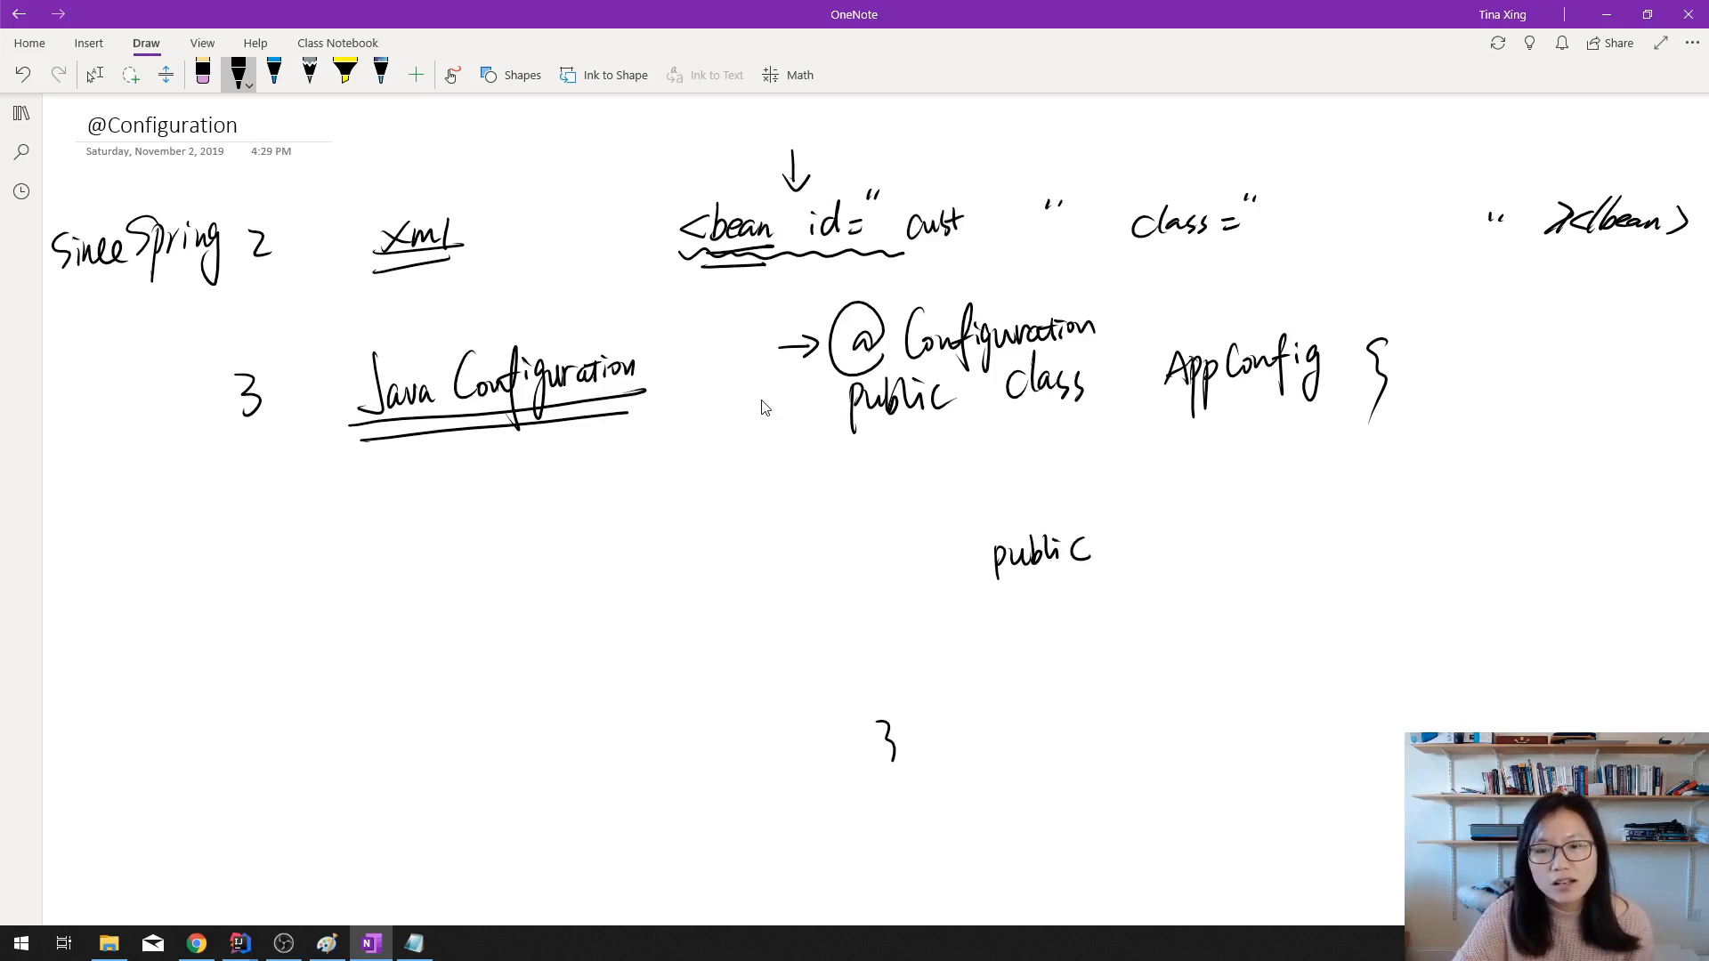
drag(965, 213, 1047, 213)
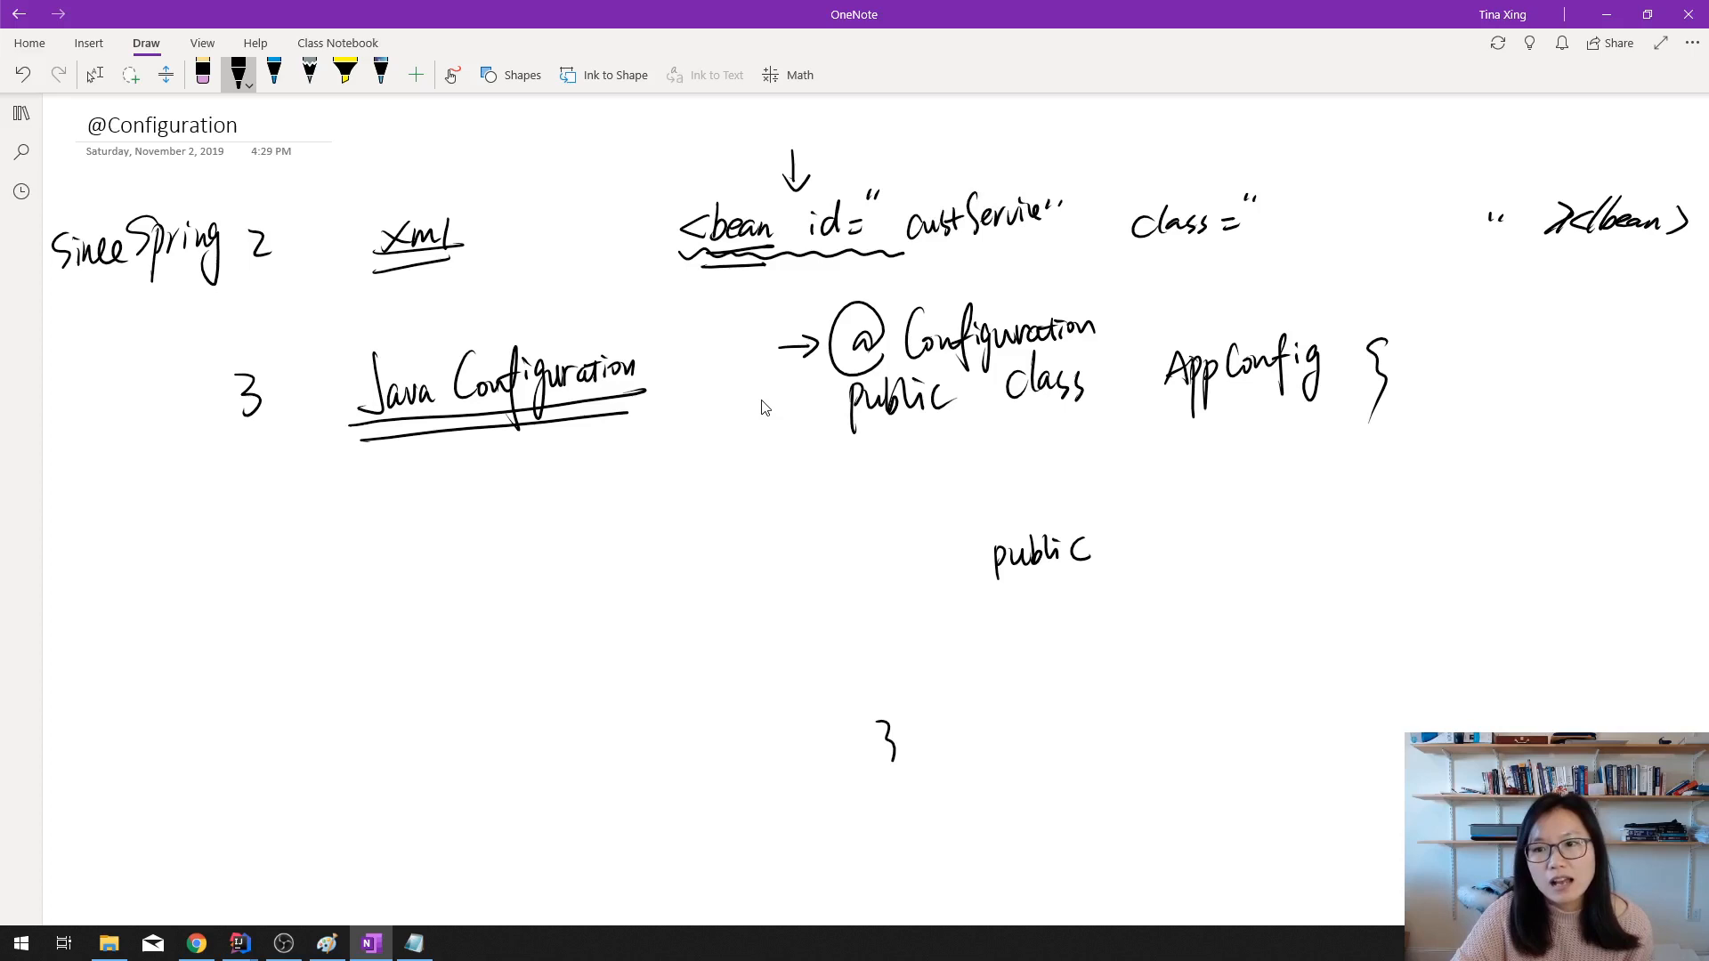
drag(1286, 224, 1483, 218)
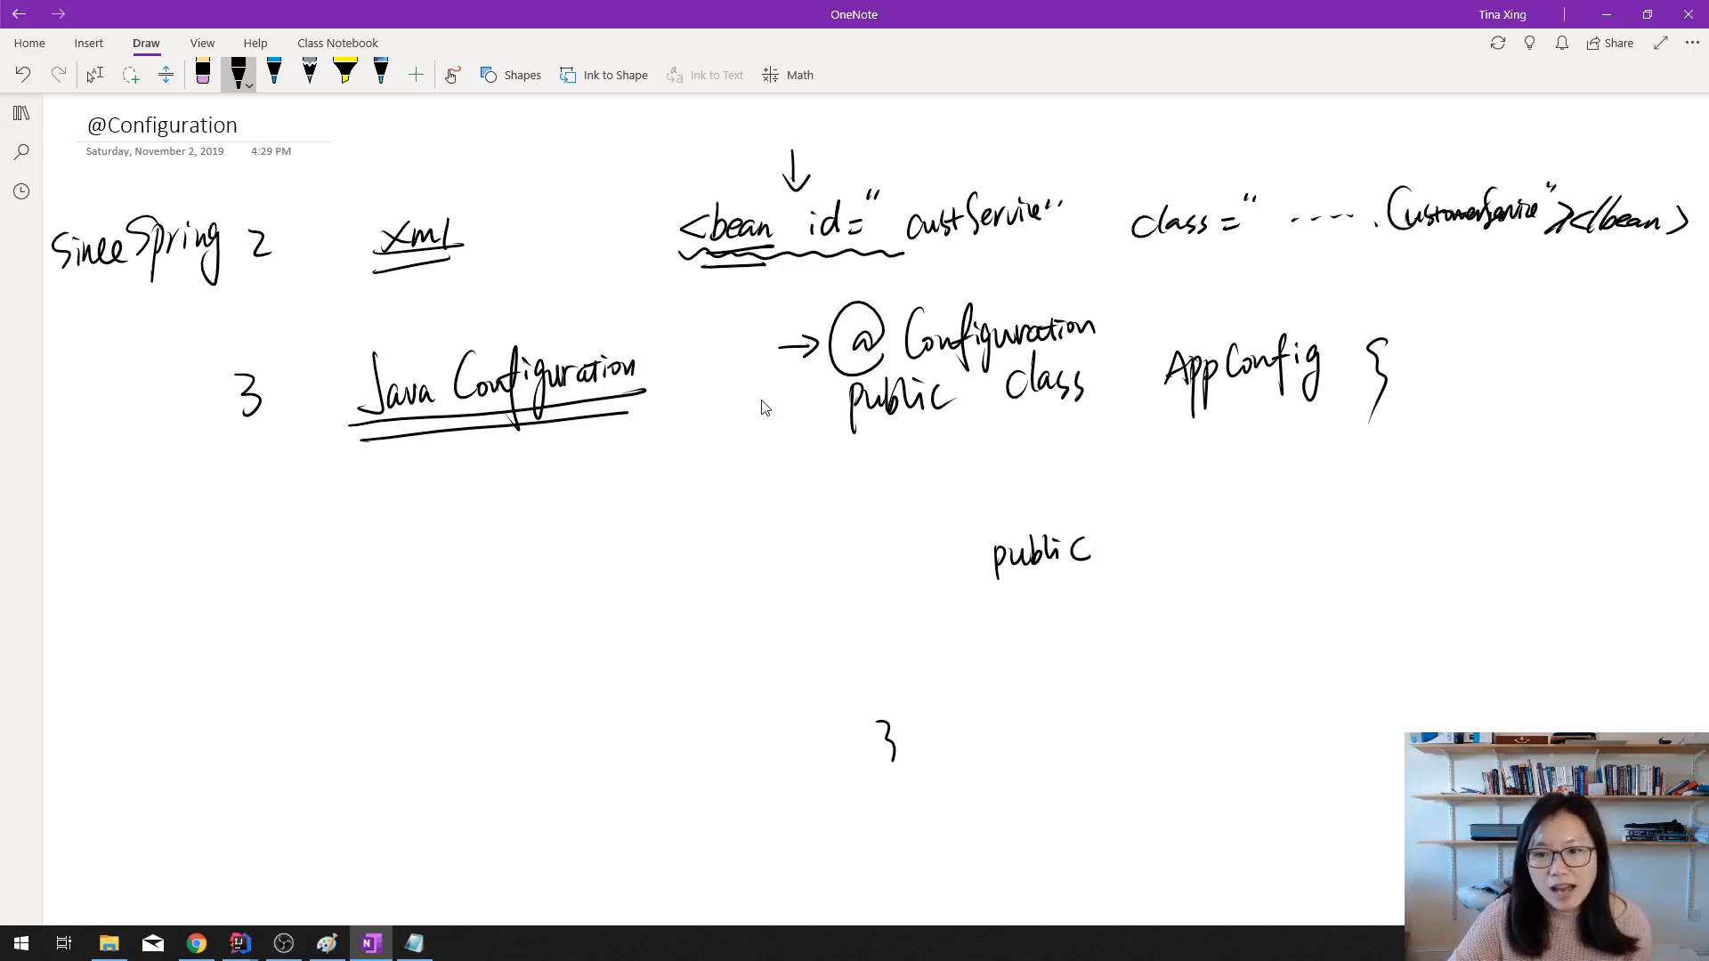
Step: Write 'public CustomService custService', underline the method name, and start its body
drag(1139, 524, 1210, 561)
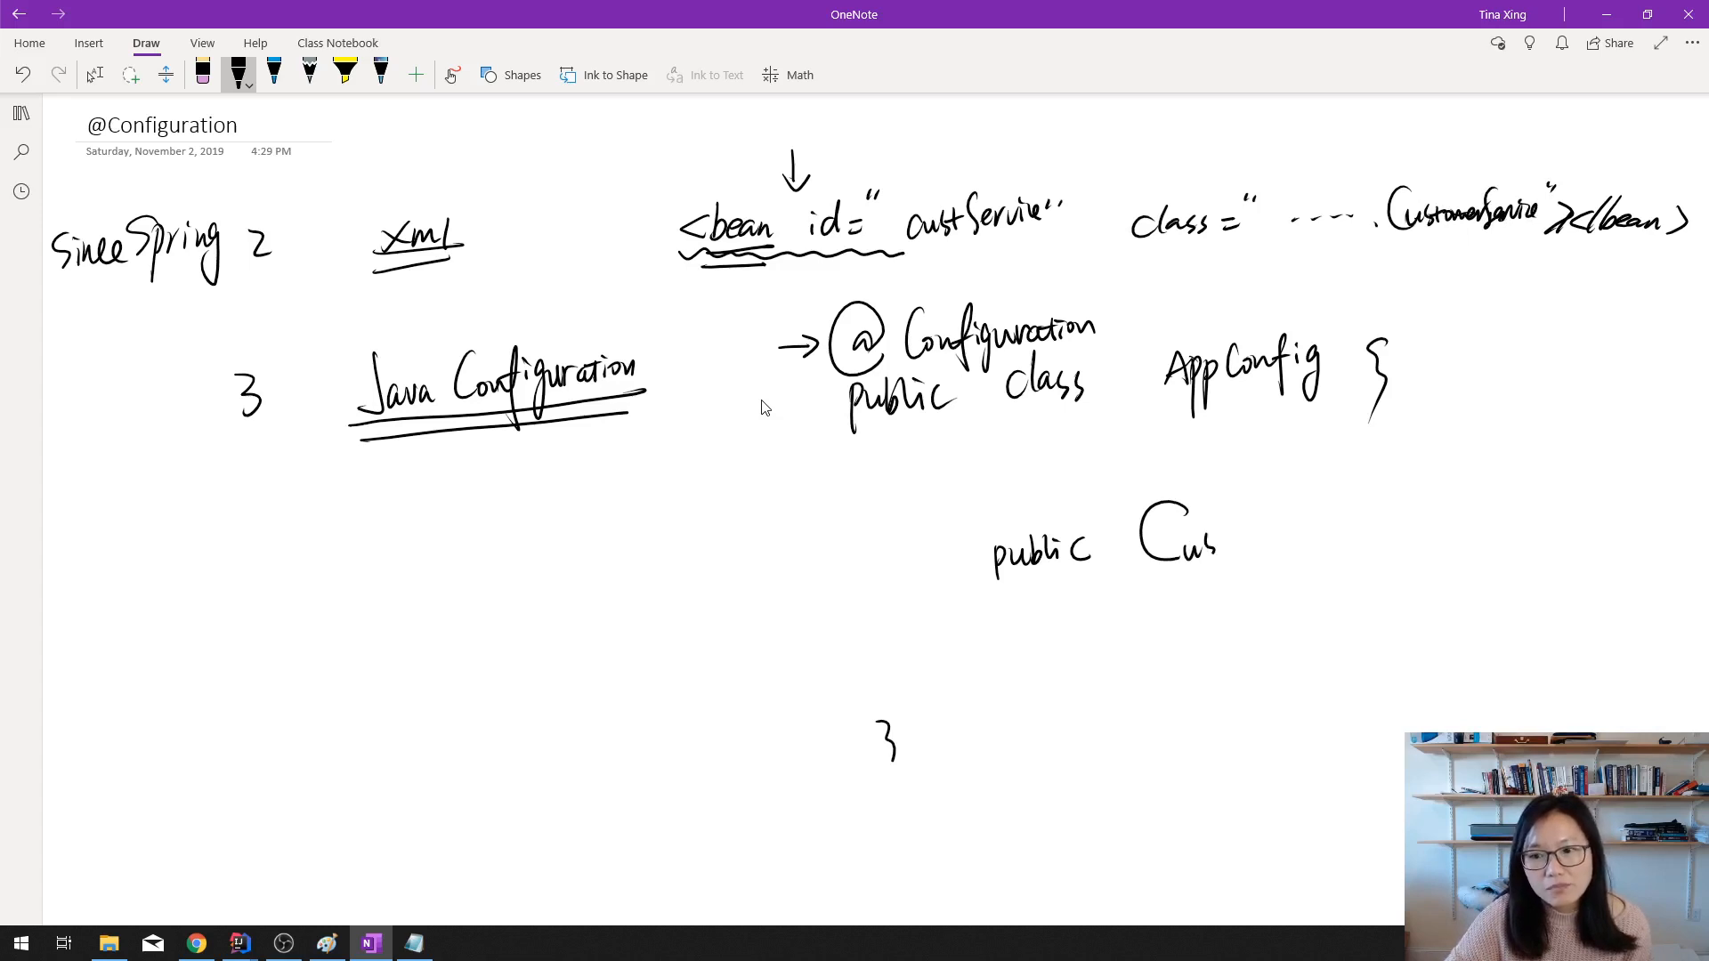
drag(1189, 534, 1325, 534)
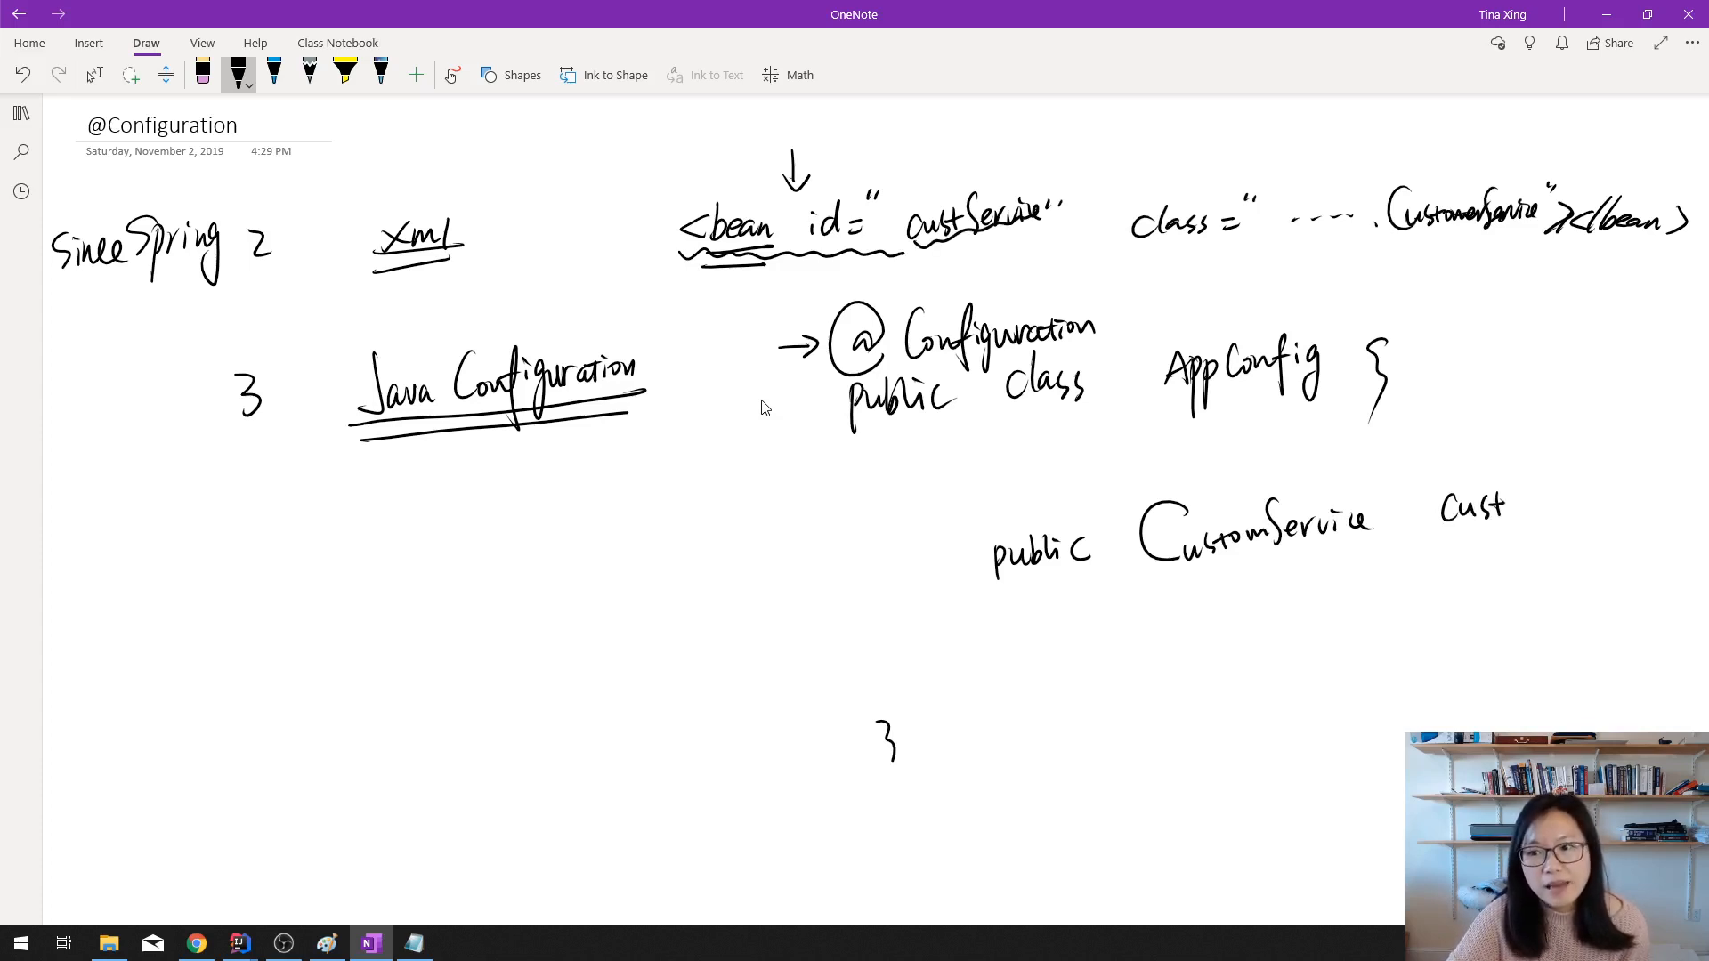
drag(1437, 521, 1597, 510)
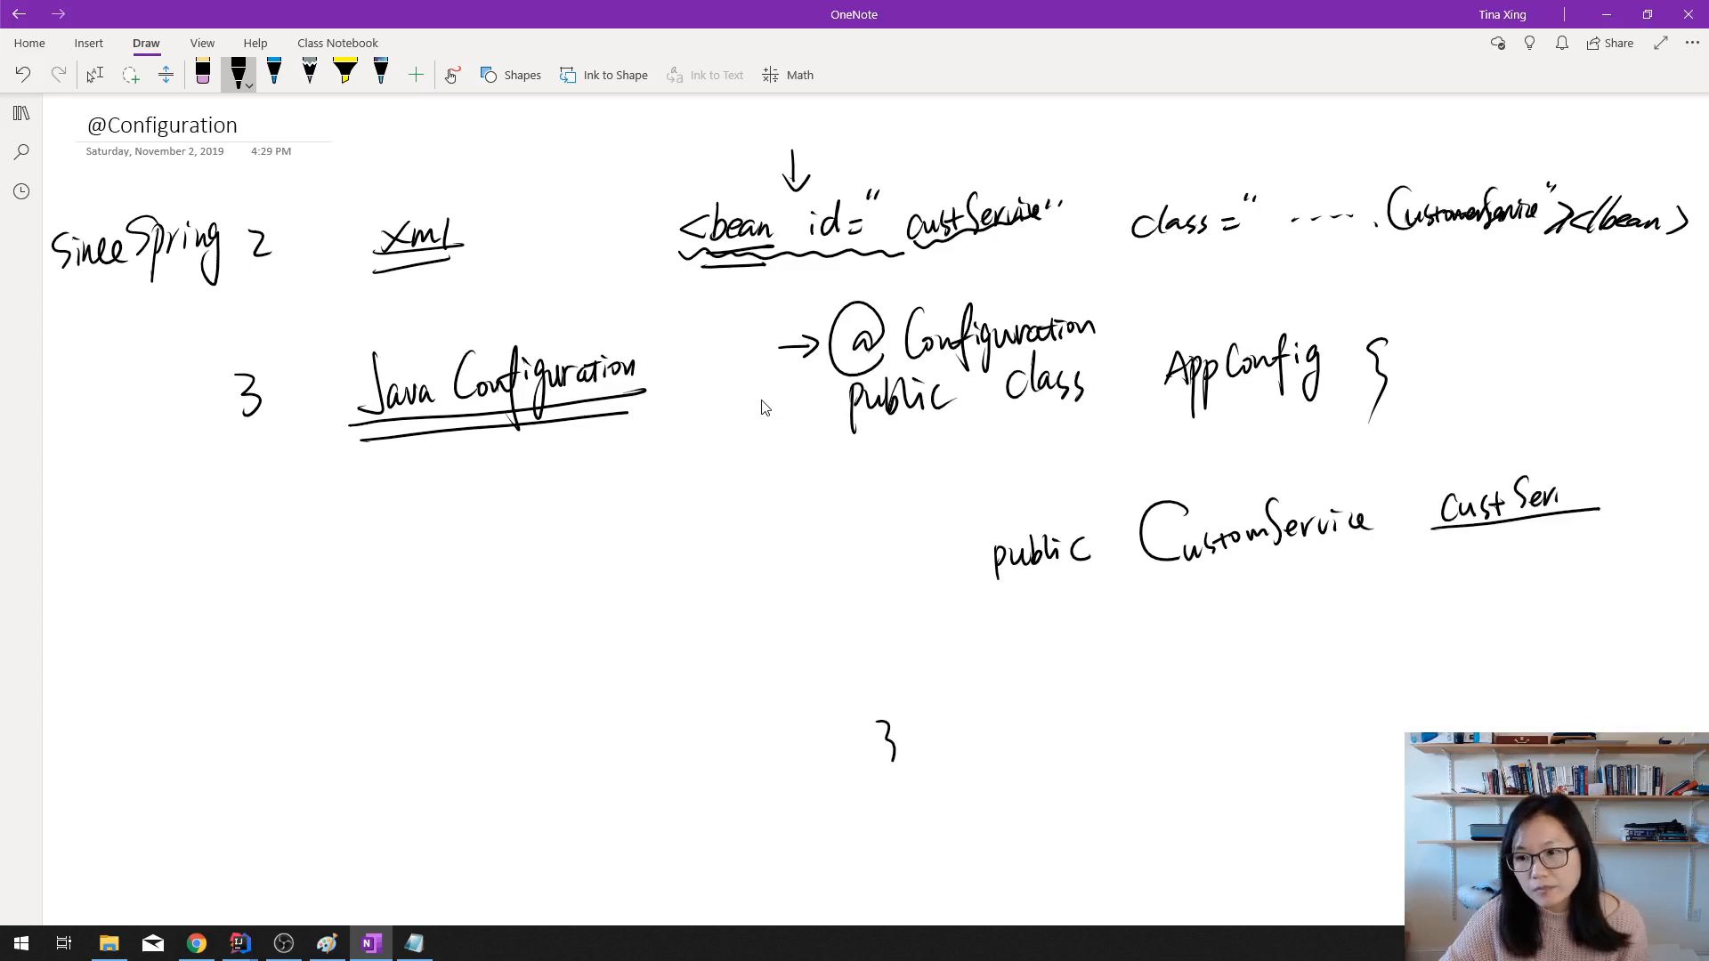
drag(1569, 495, 1646, 496)
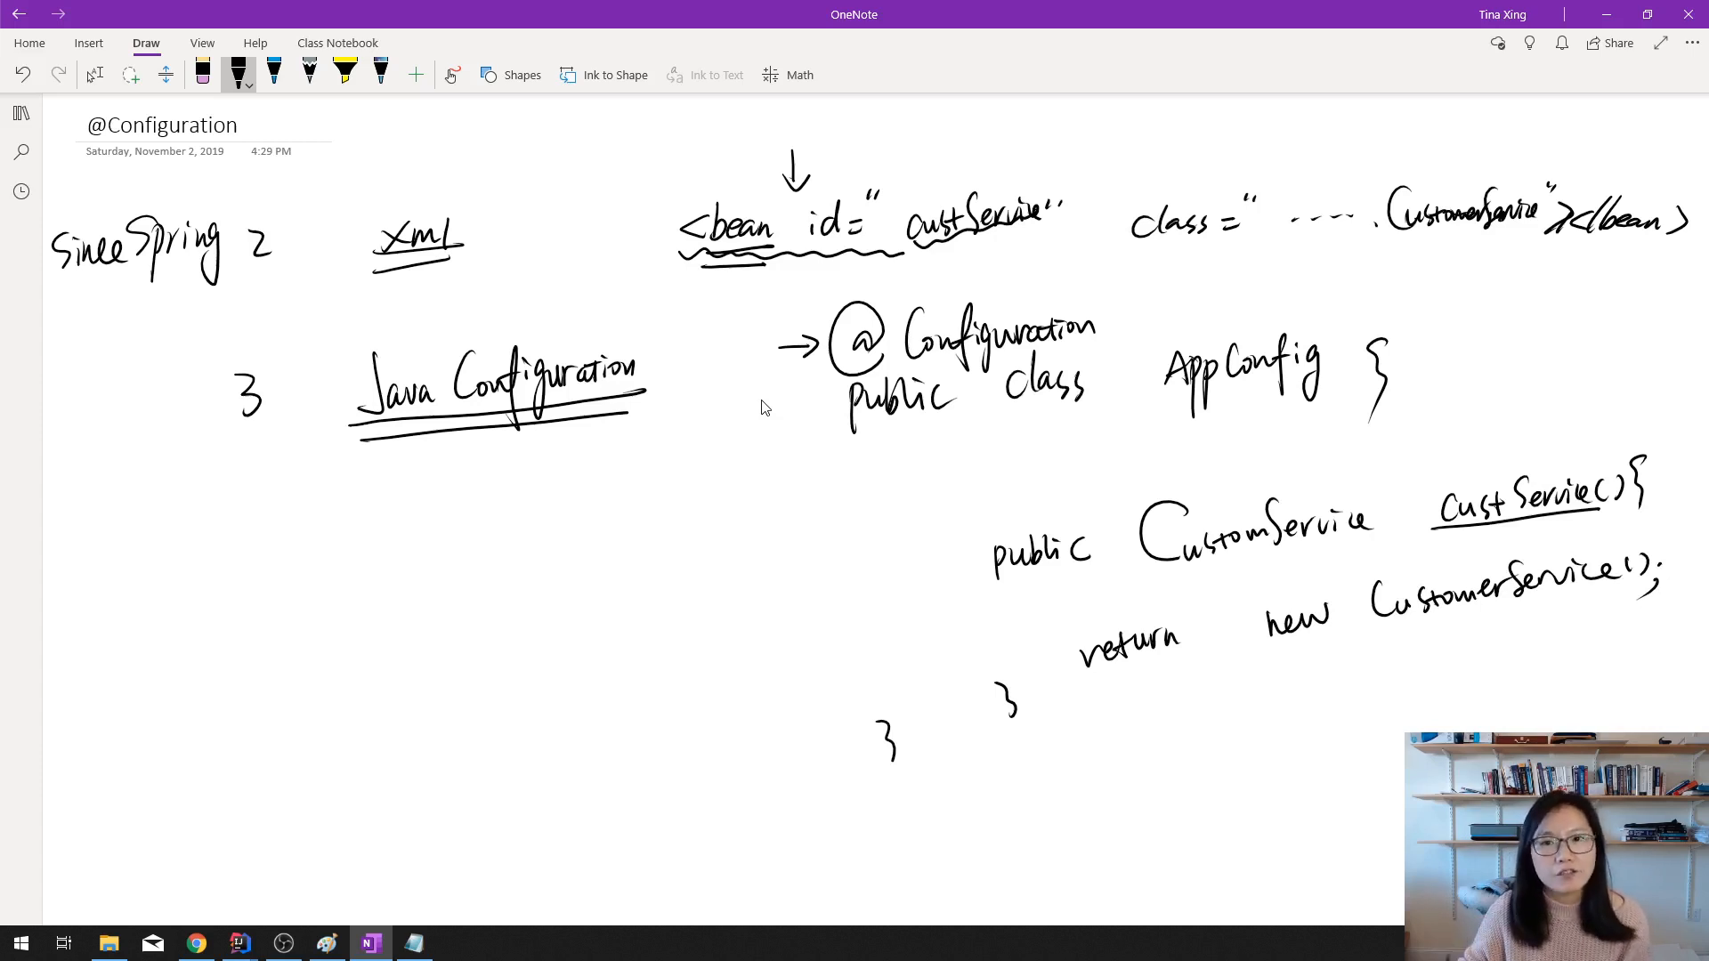
drag(986, 513, 1009, 490)
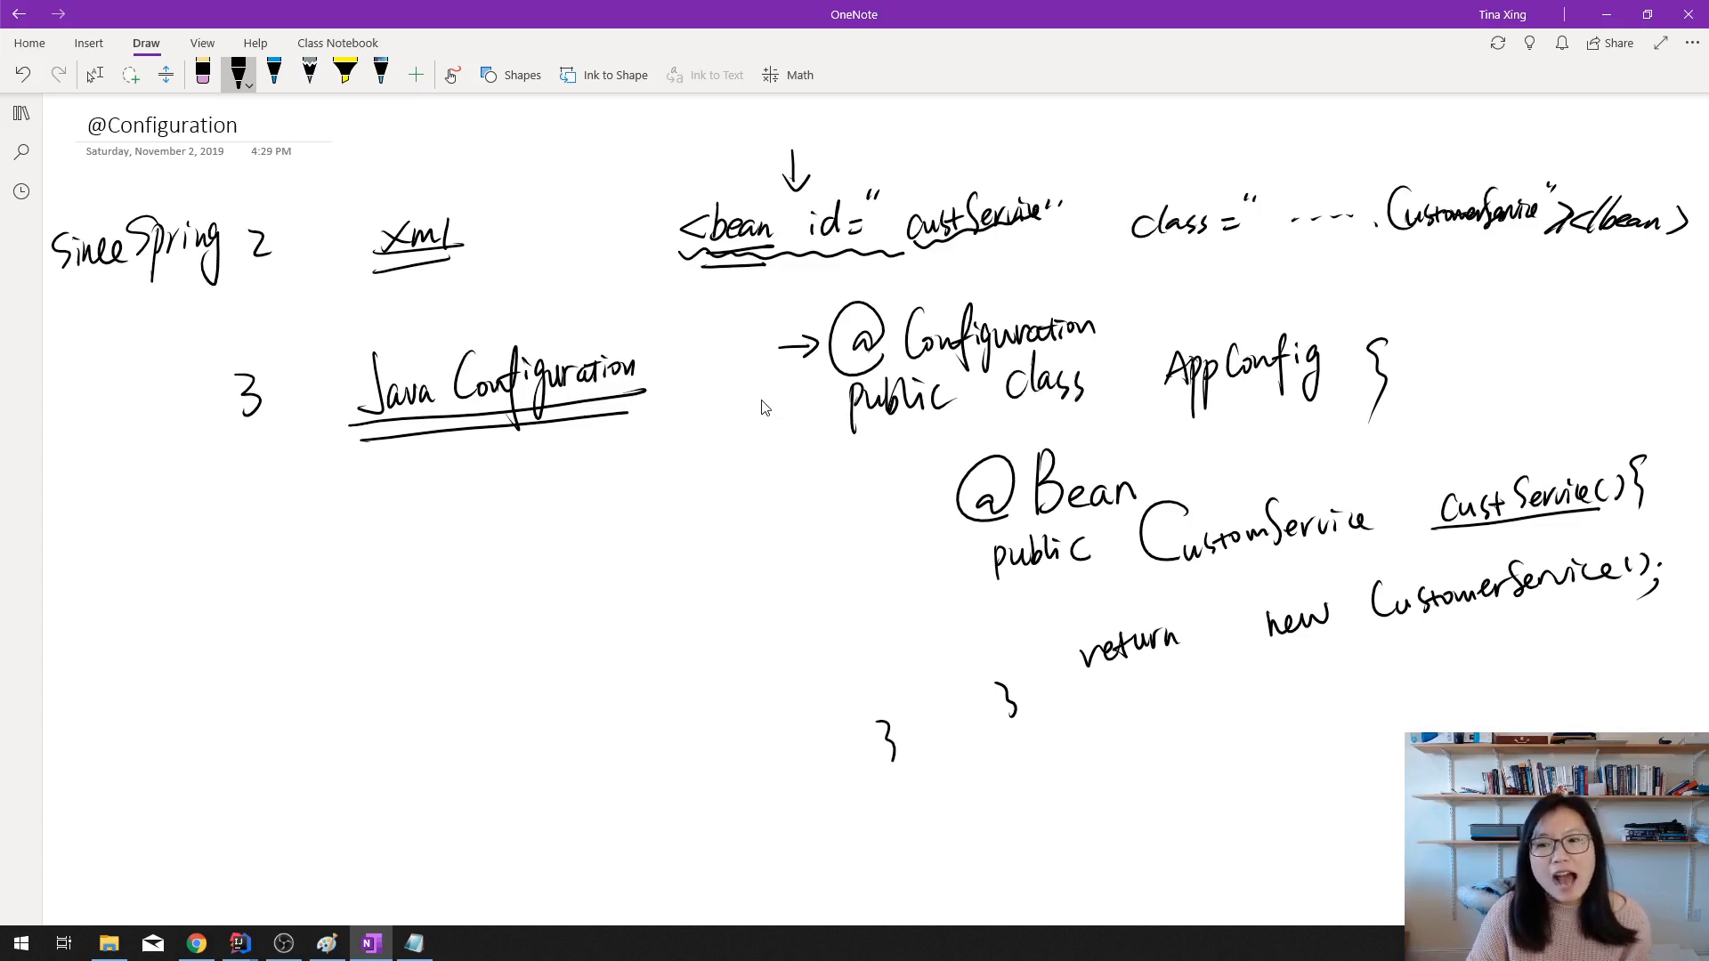
drag(1270, 646, 1586, 602)
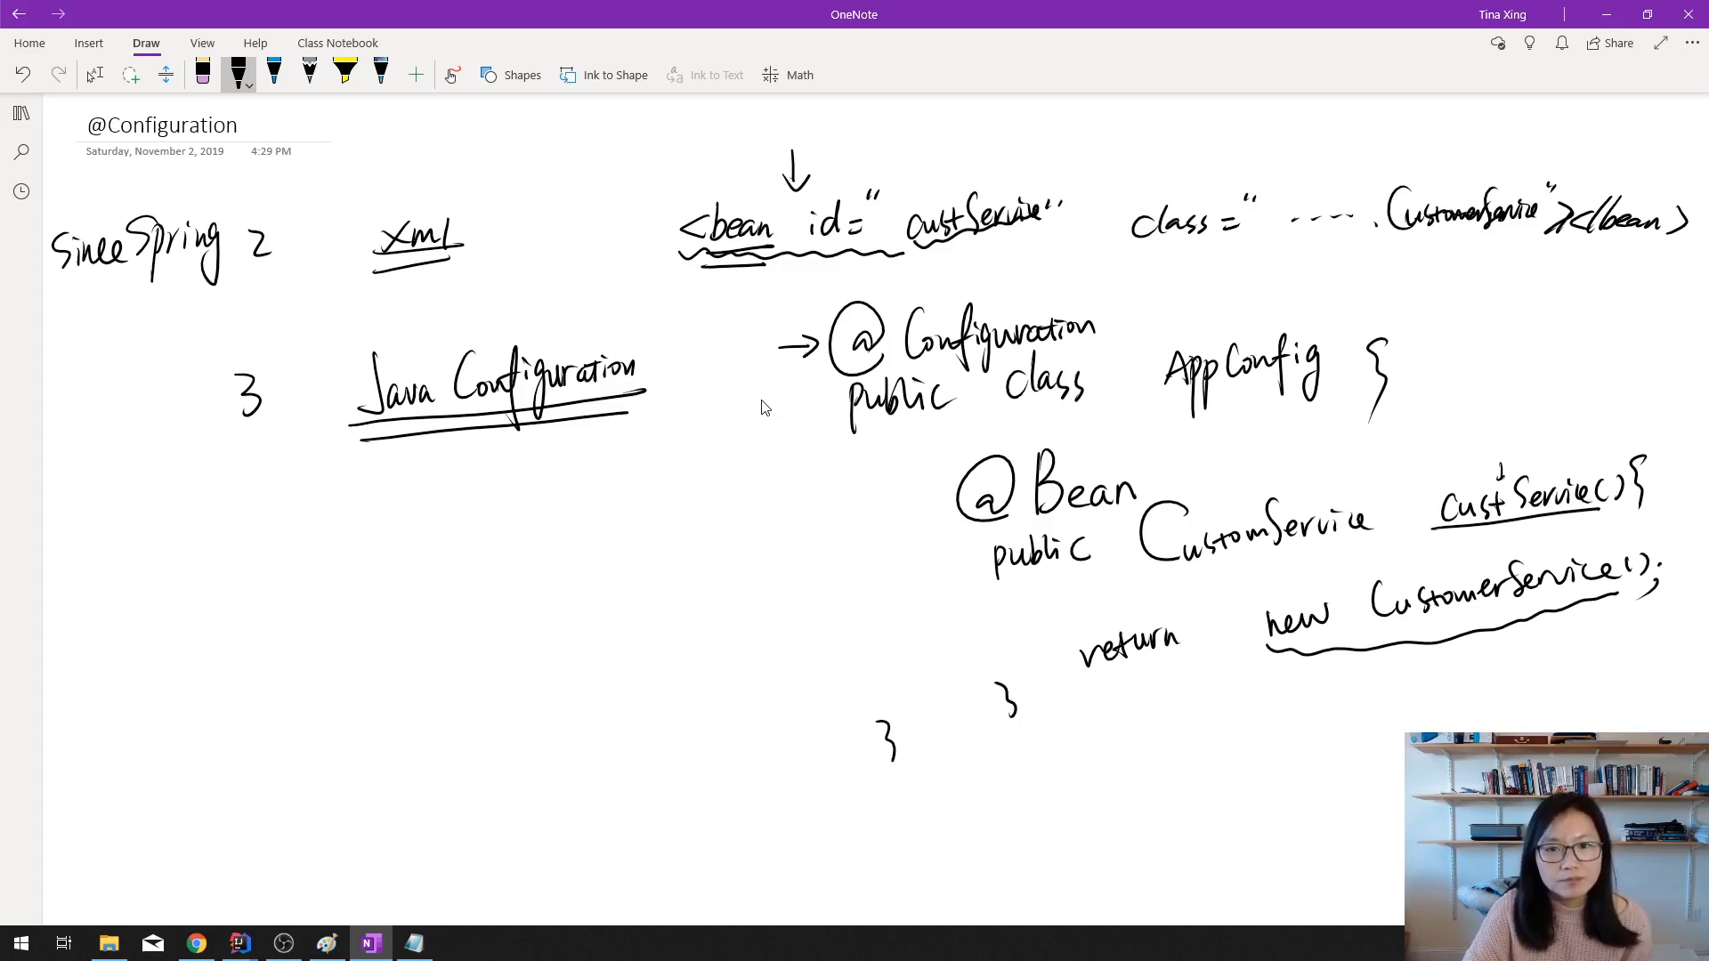
drag(883, 513, 922, 506)
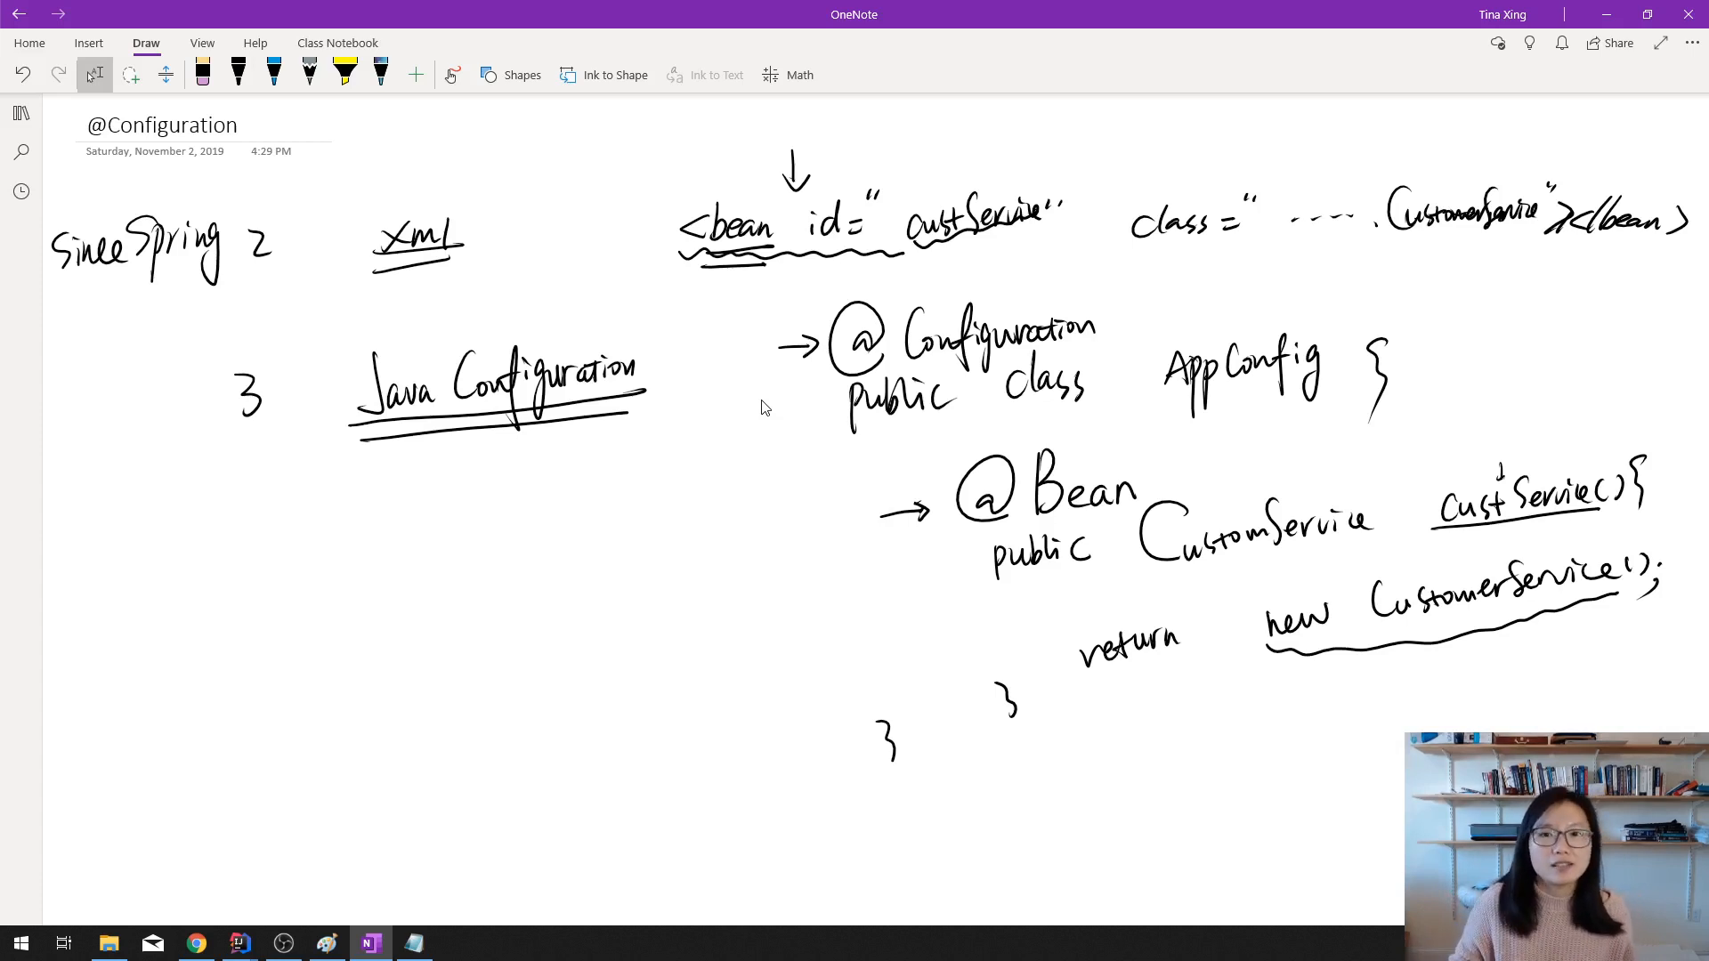
click(238, 73)
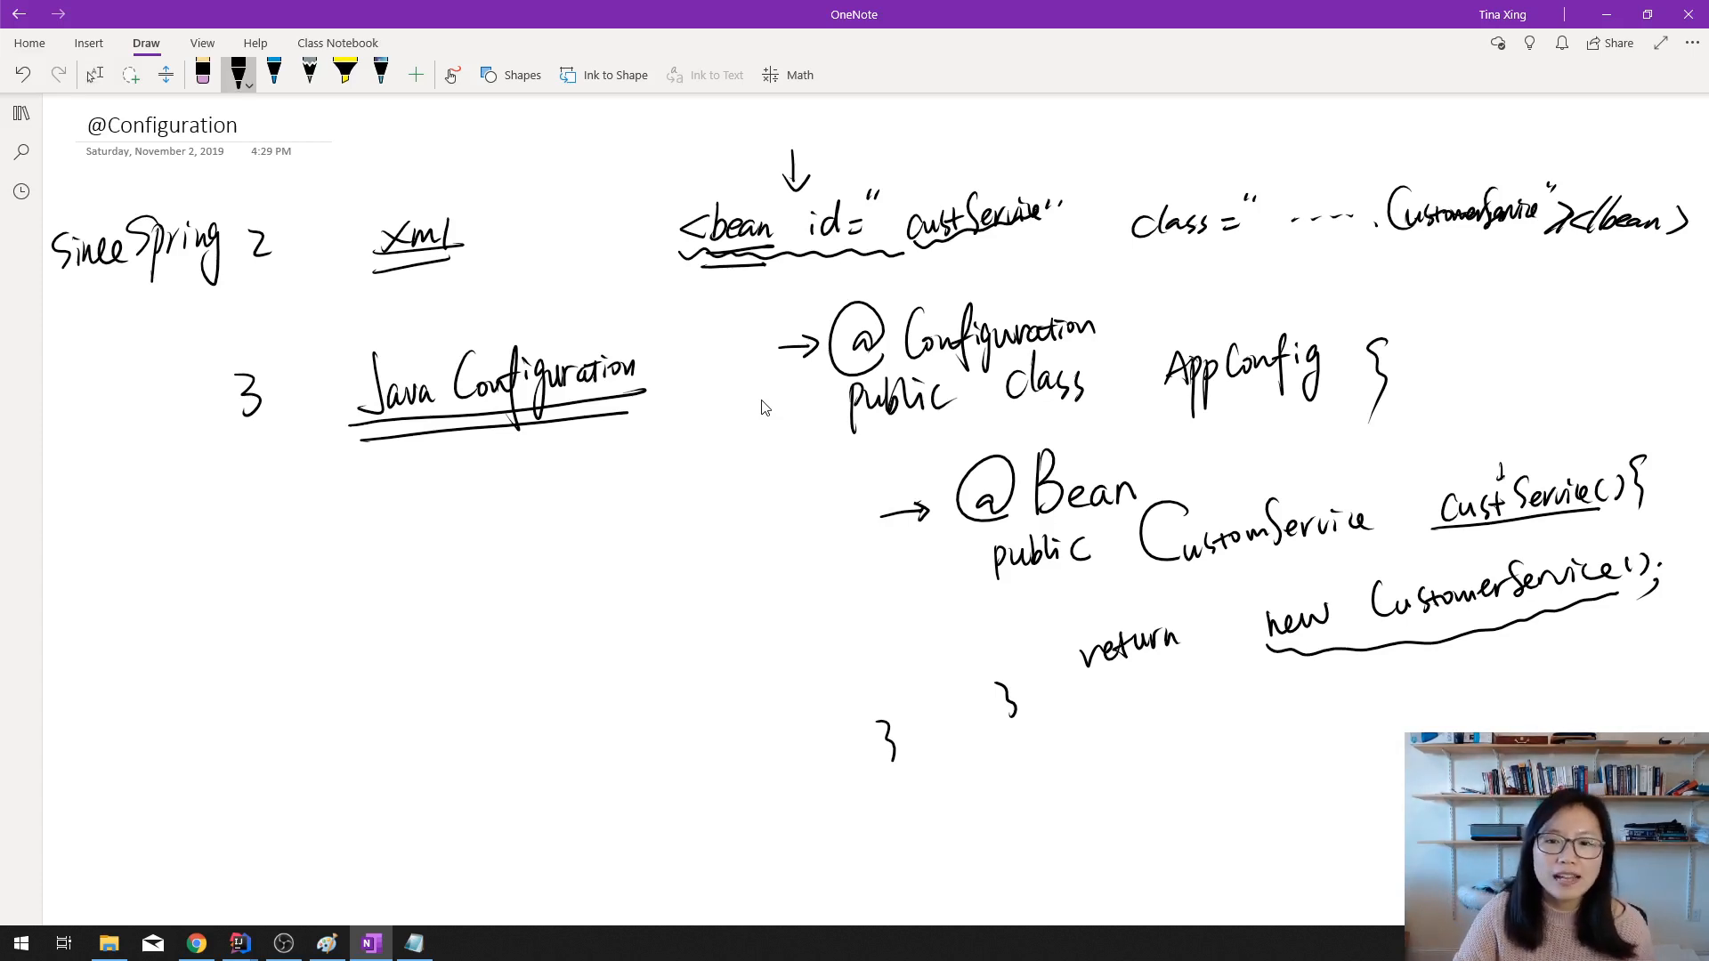